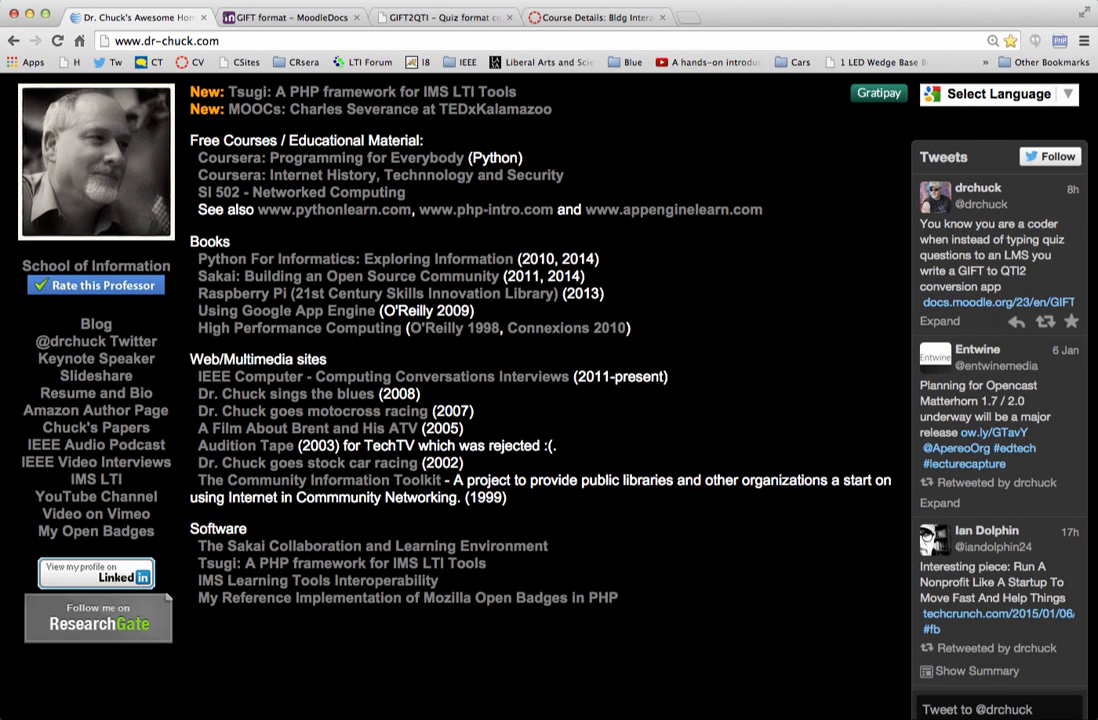
mouse_move(700, 645)
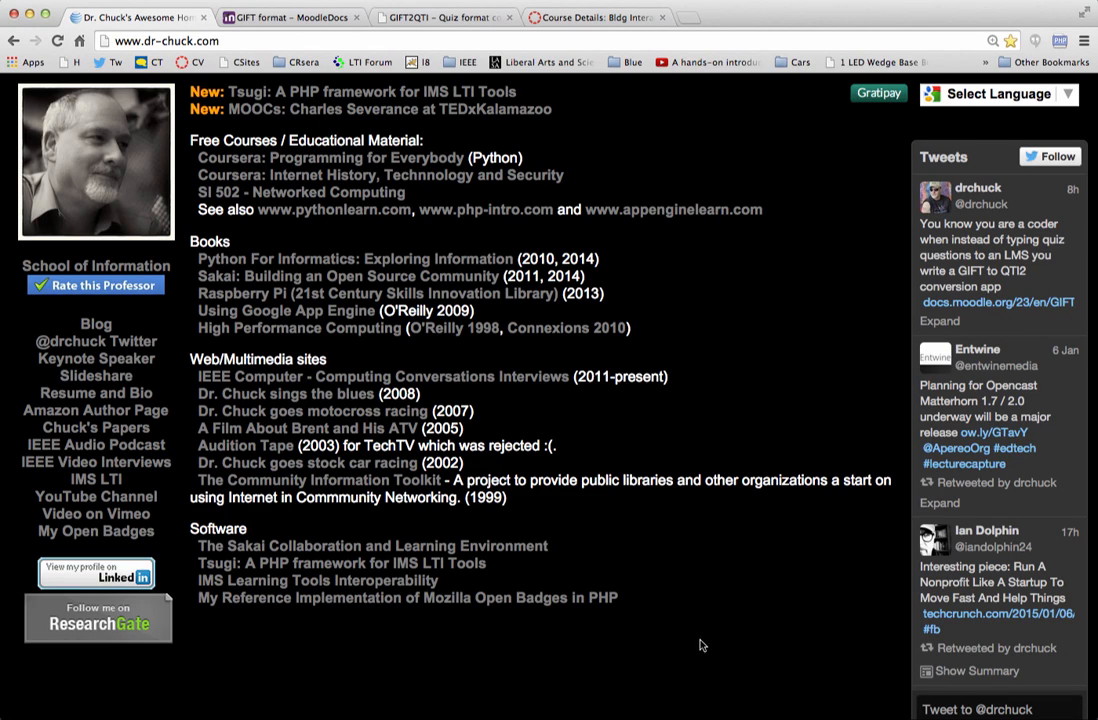
mouse_move(619, 557)
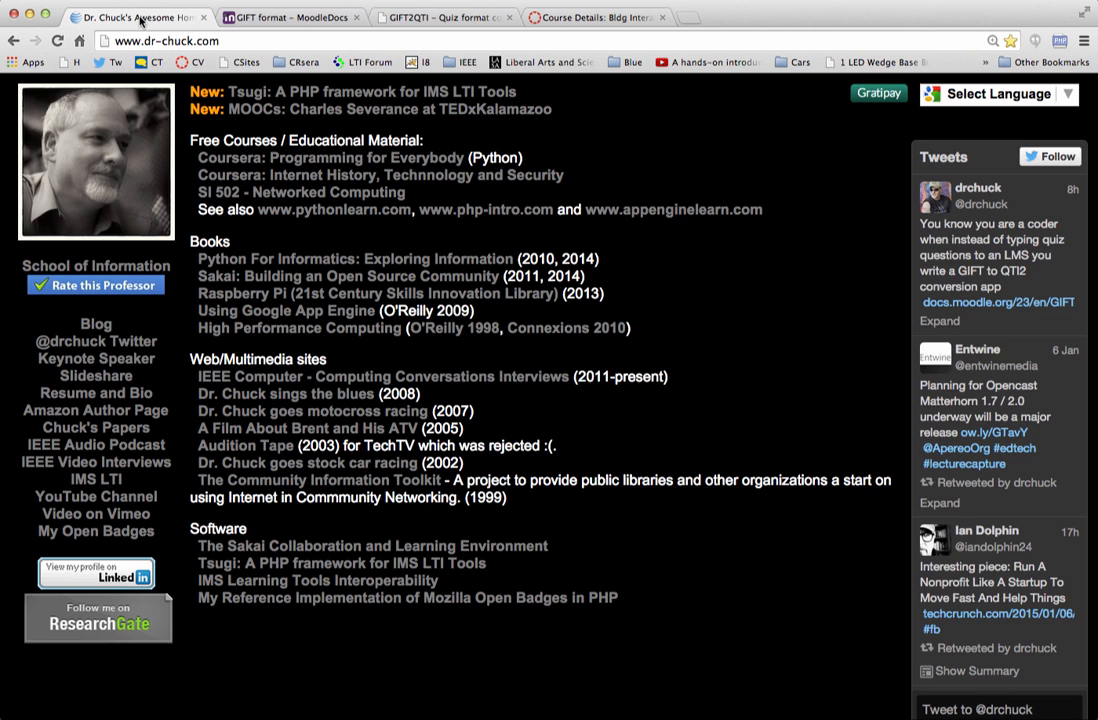
Step: Read the MoodleDocs GIFT format page down past the symbols table to the quick question examples
click(290, 17)
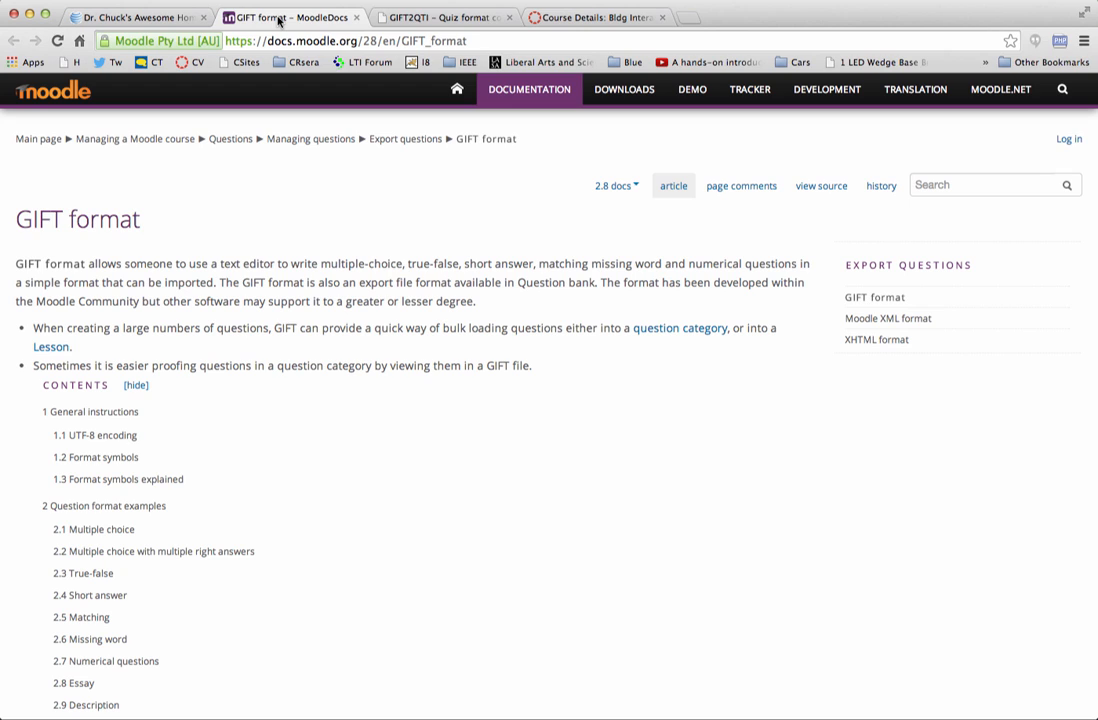
mouse_move(379, 193)
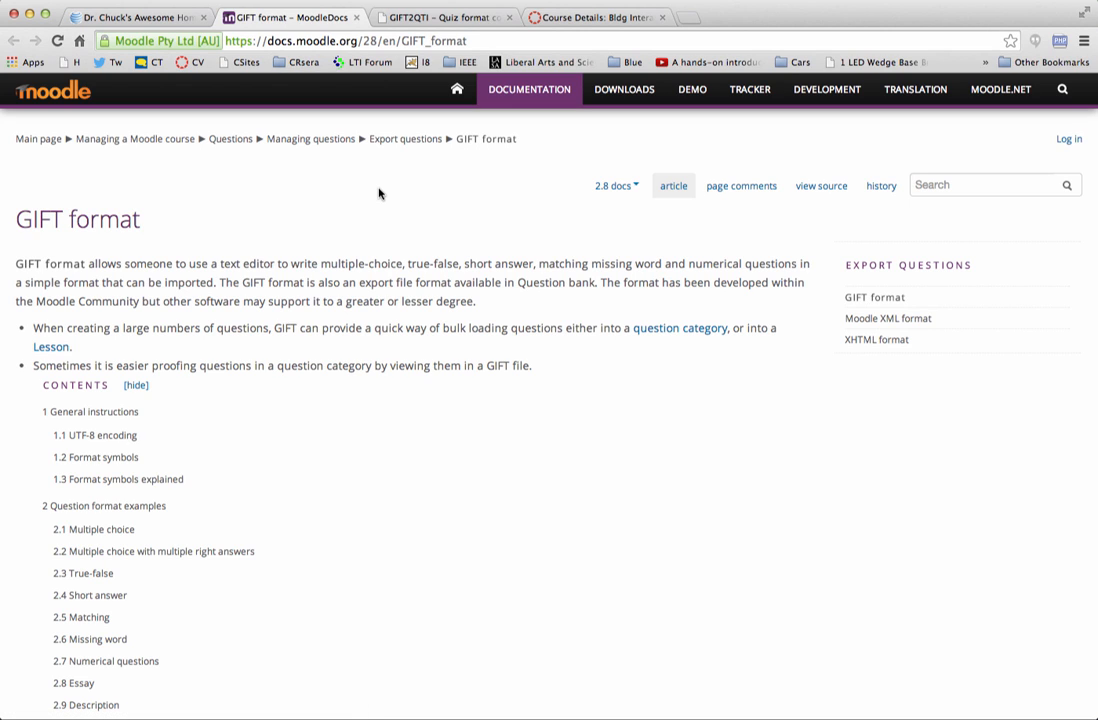
mouse_move(379, 348)
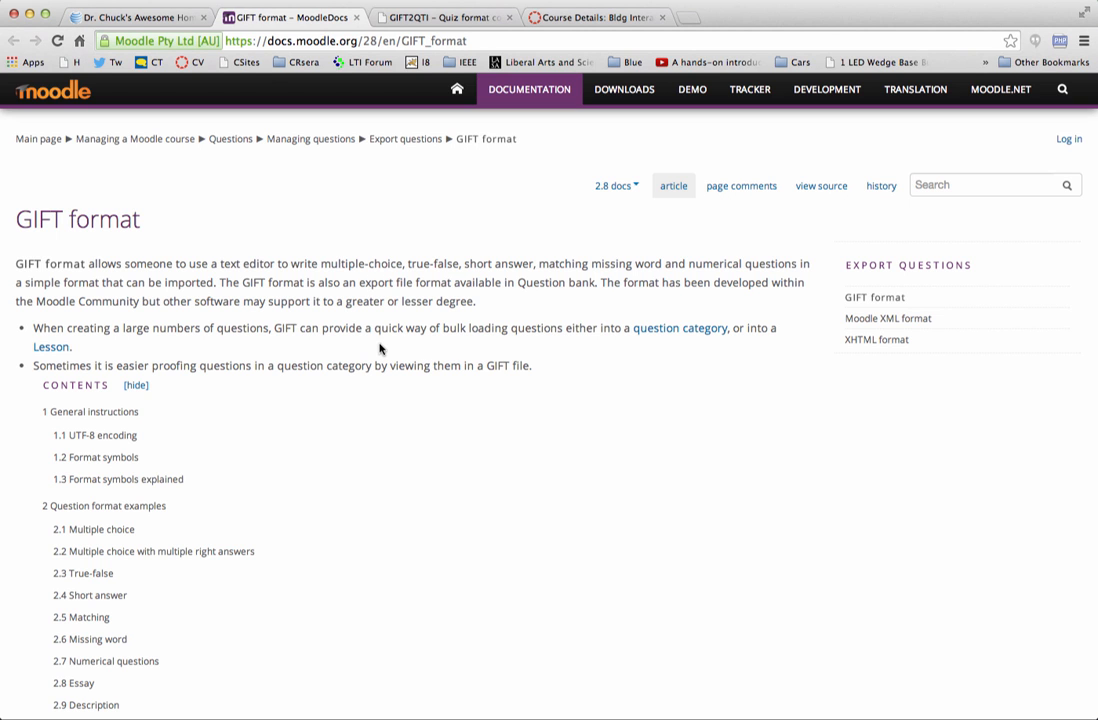
scroll(down, 3)
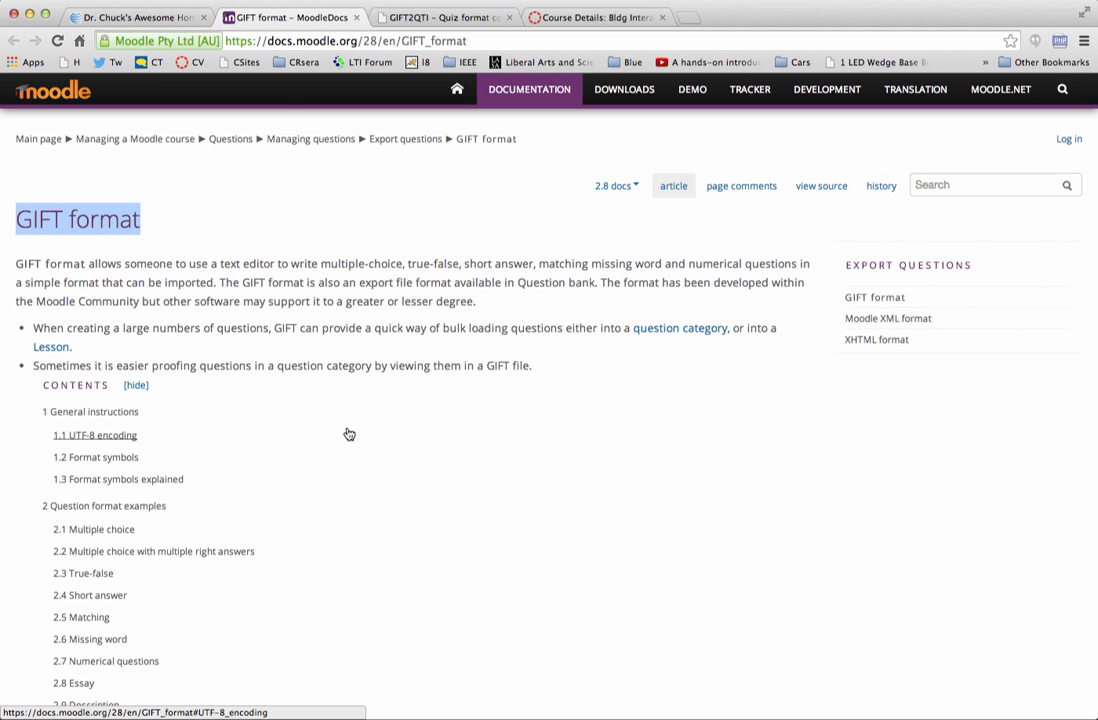
scroll(down, 3)
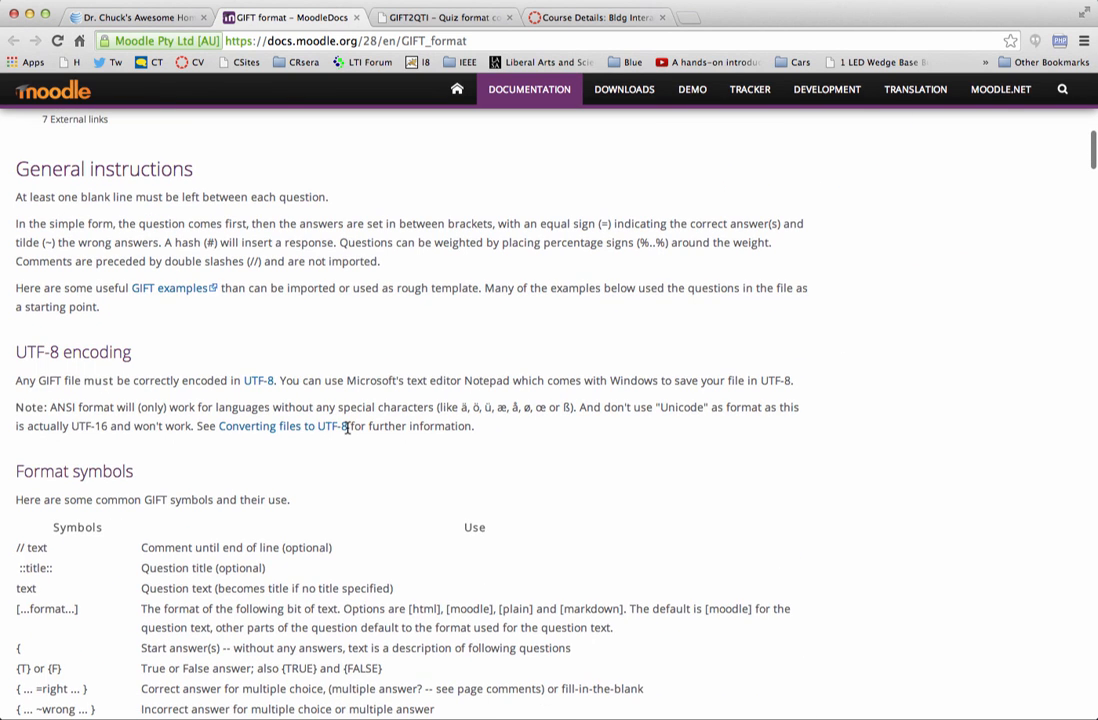
mouse_move(175, 287)
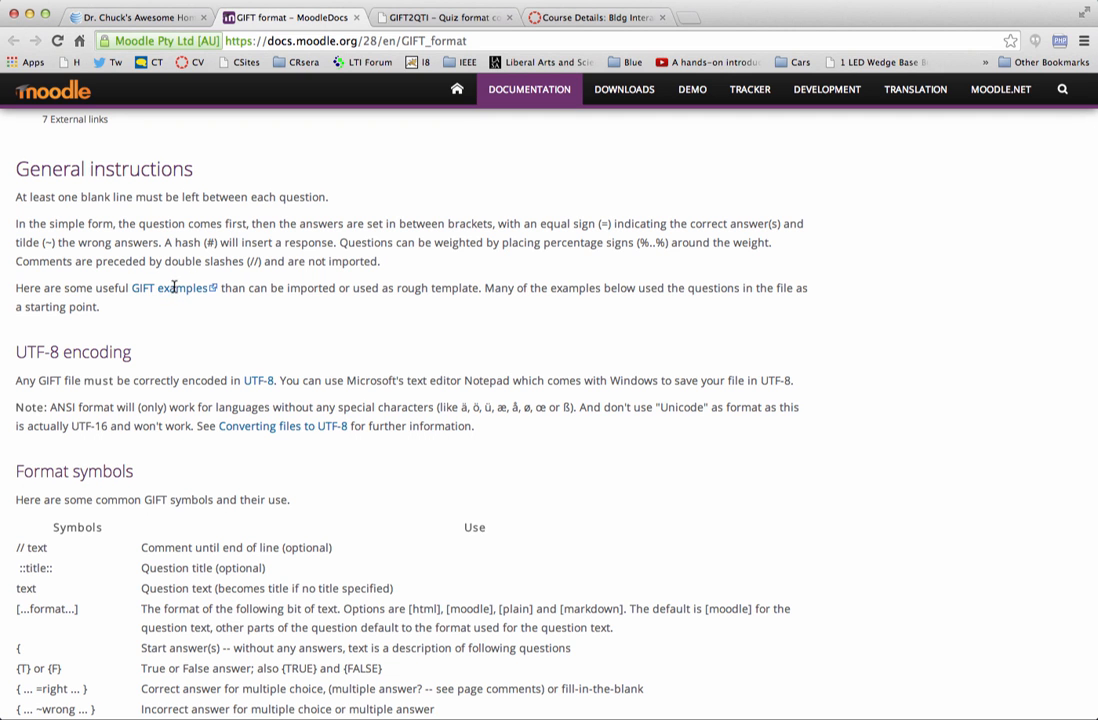
scroll(down, 3)
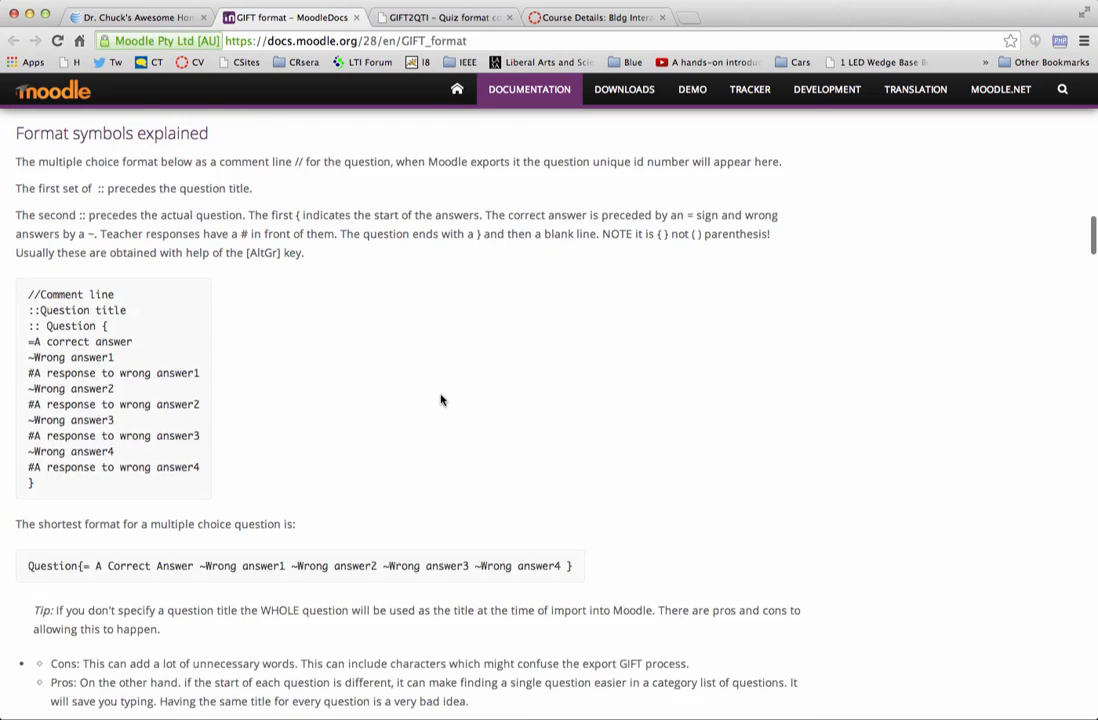
scroll(down, 3)
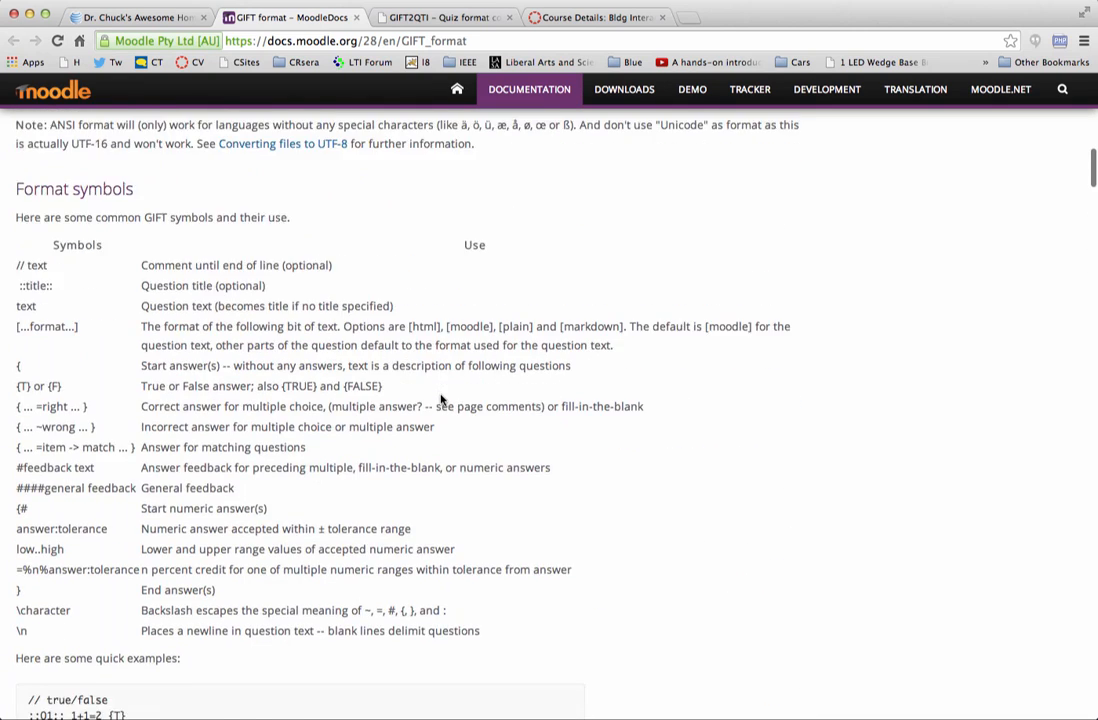
scroll(down, 3)
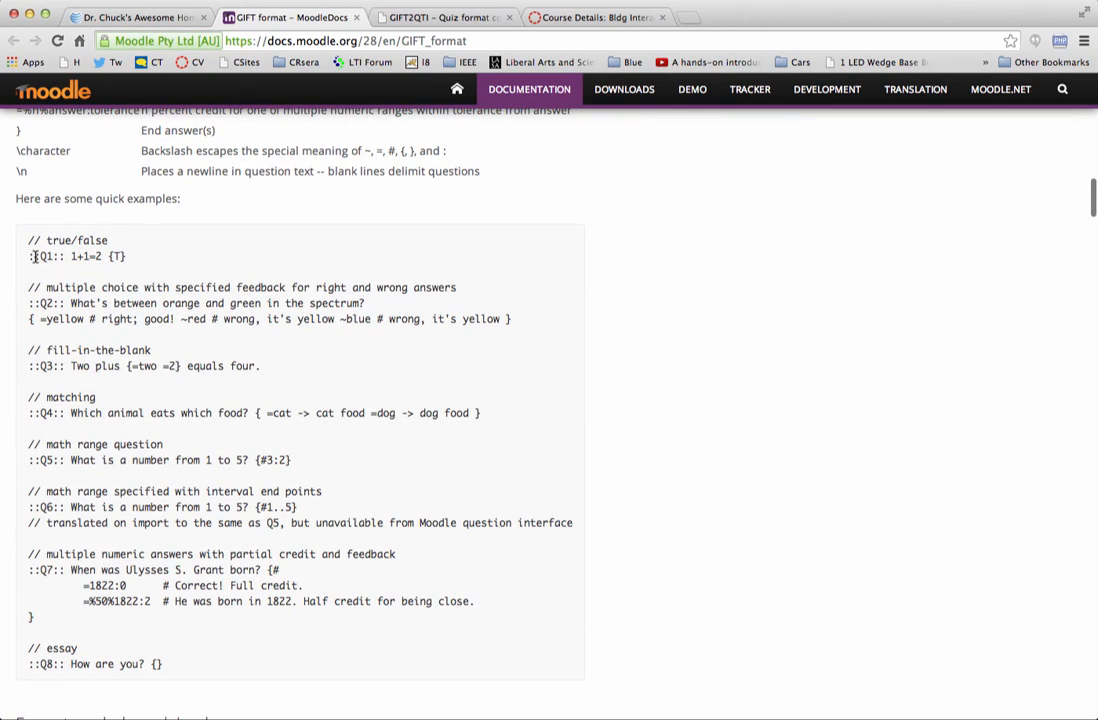
double_click(50, 256)
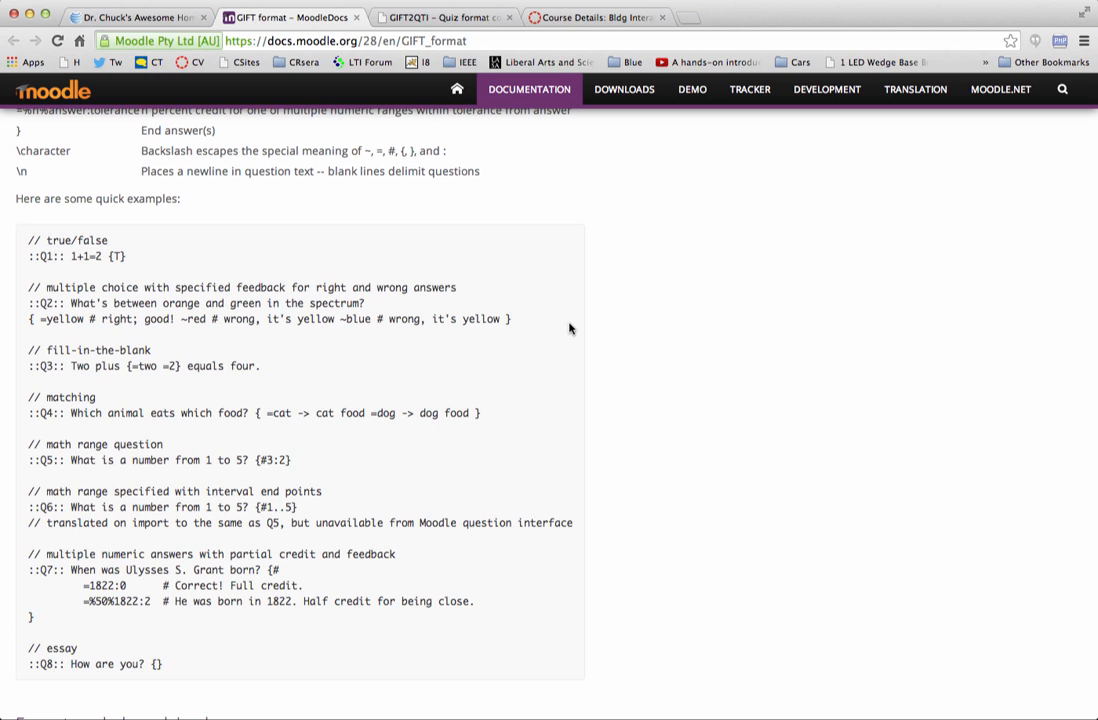
mouse_move(600, 133)
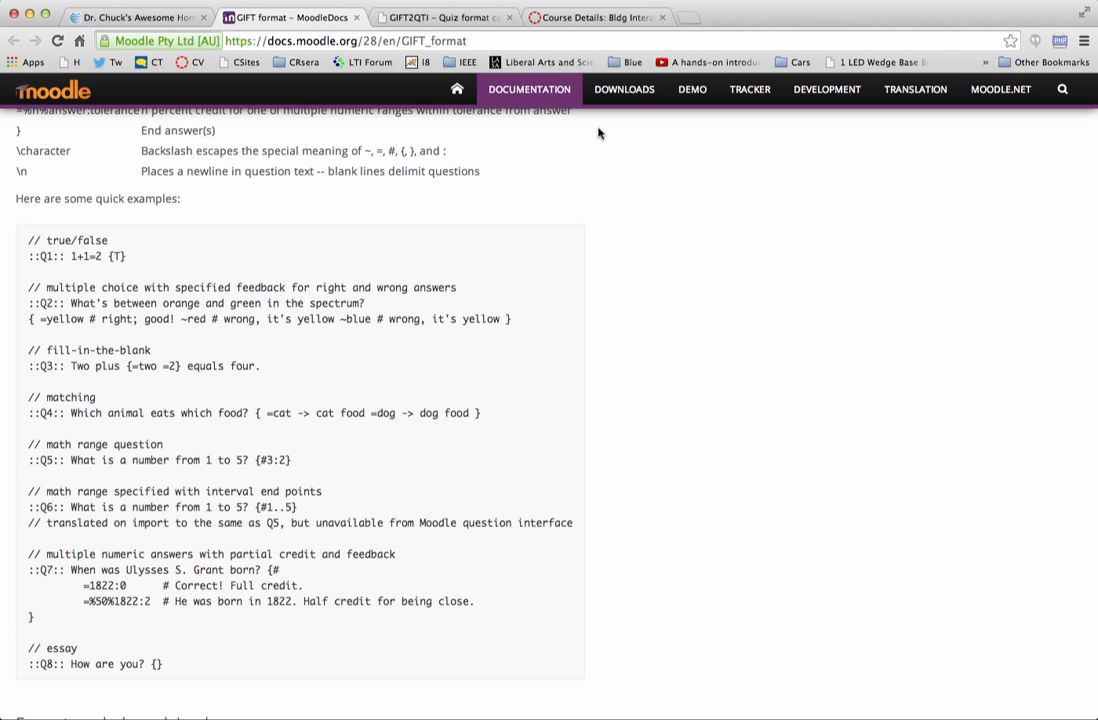
mouse_move(485, 138)
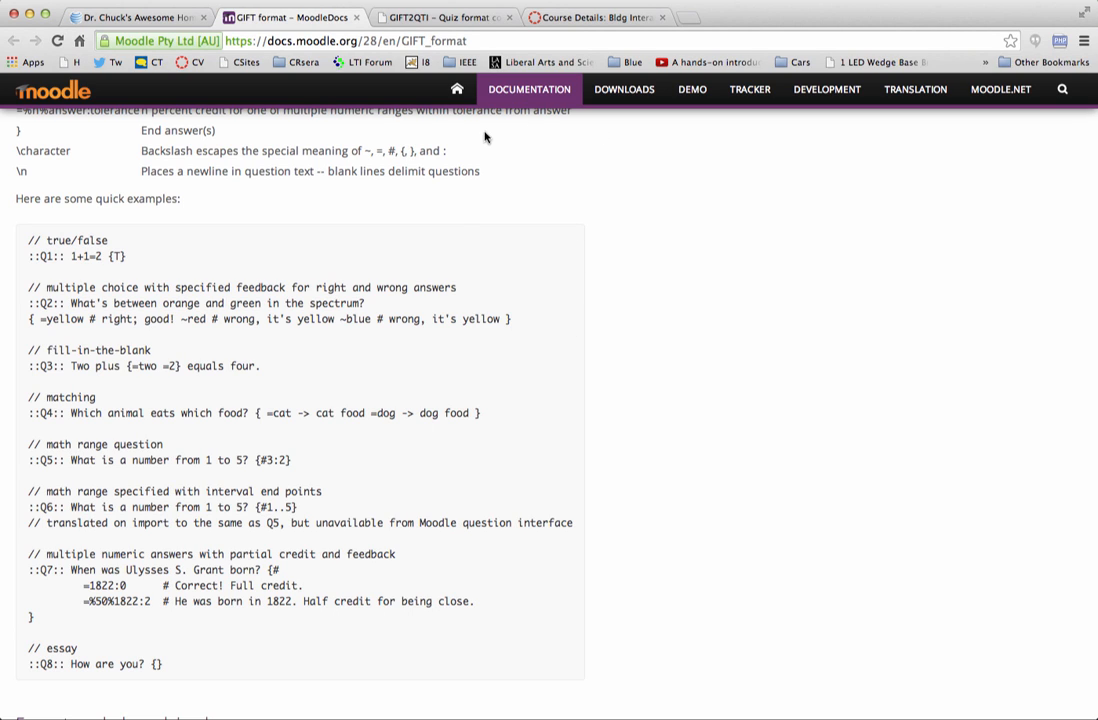
Step: Bring up the GIFT2QTI converter with the sample questions, comparing once against MoodleDocs, and focus the Quiz Title field
click(440, 17)
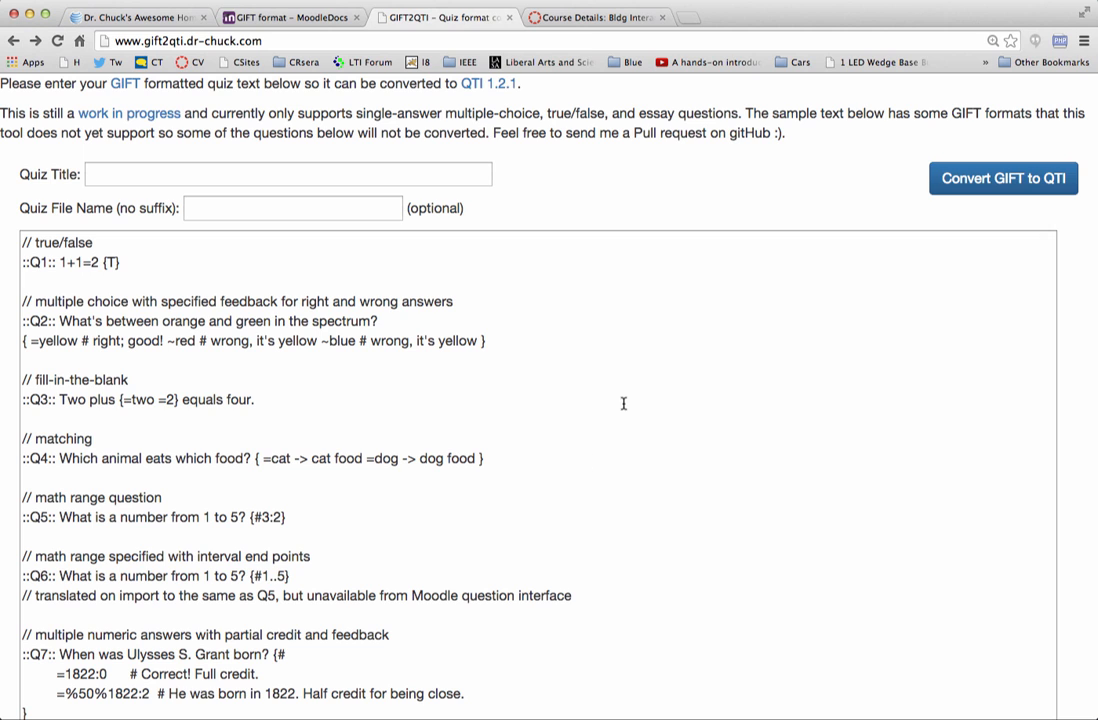
mouse_move(593, 459)
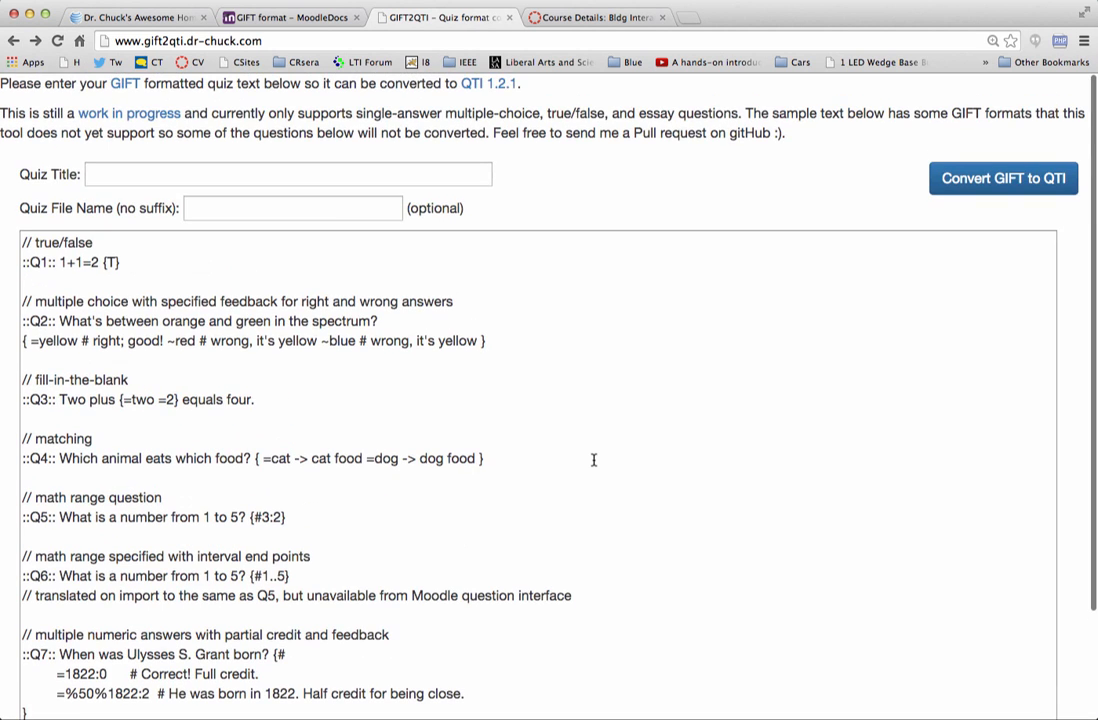
mouse_move(145, 396)
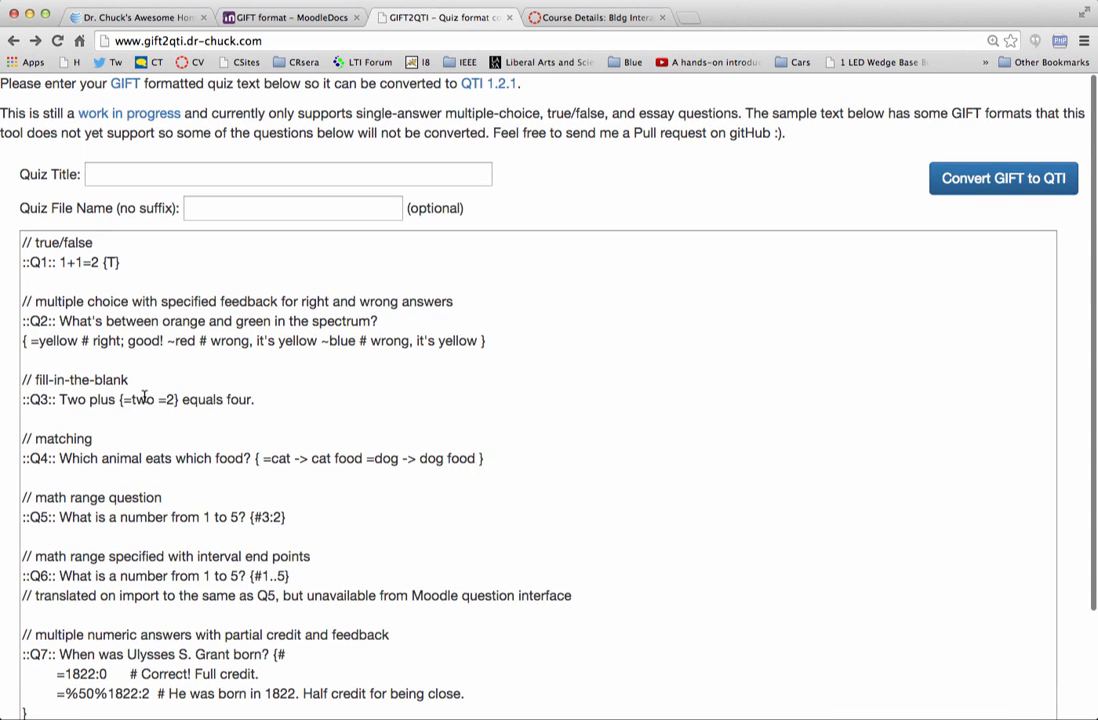
click(290, 17)
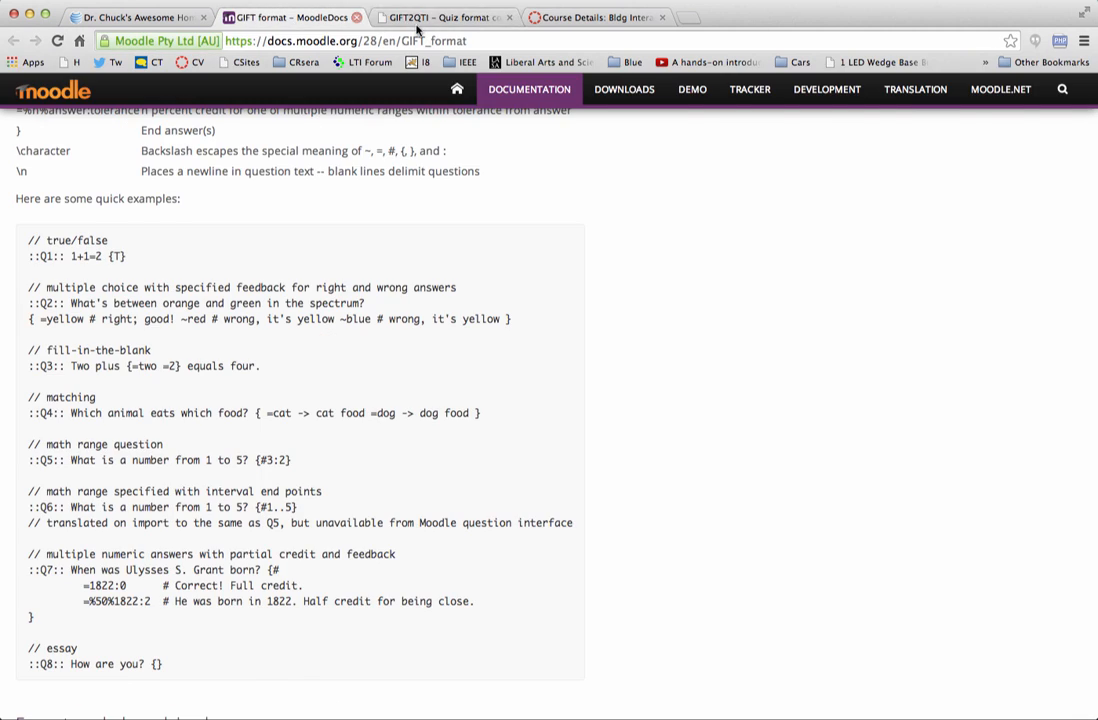
click(440, 17)
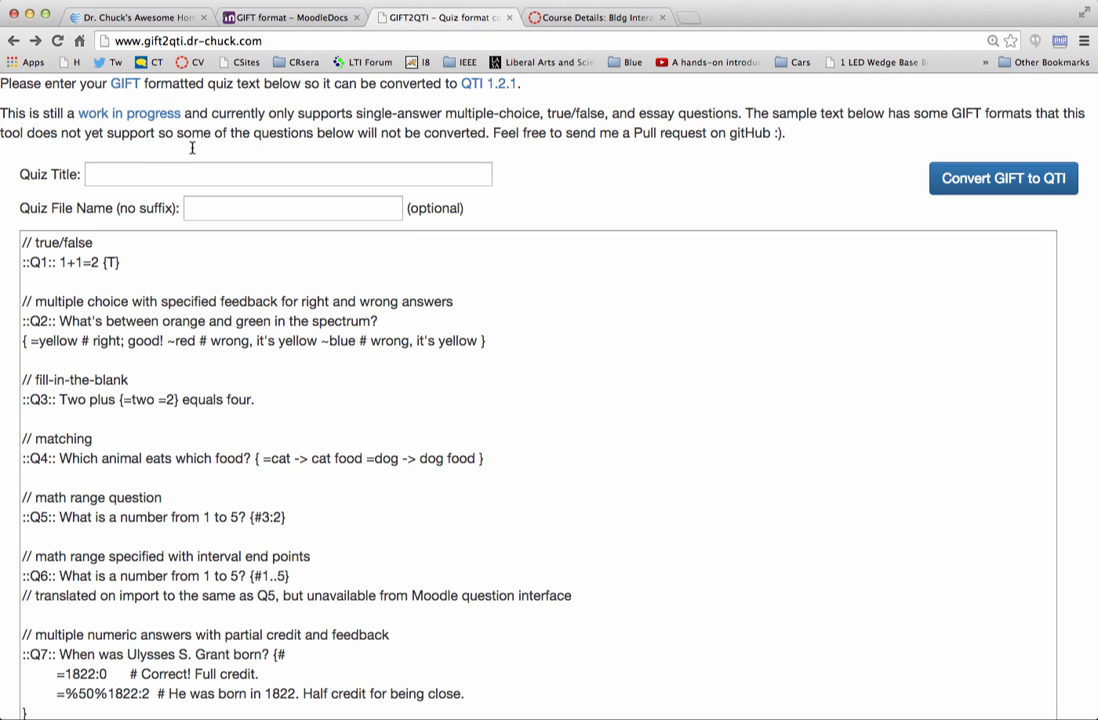
click(287, 173)
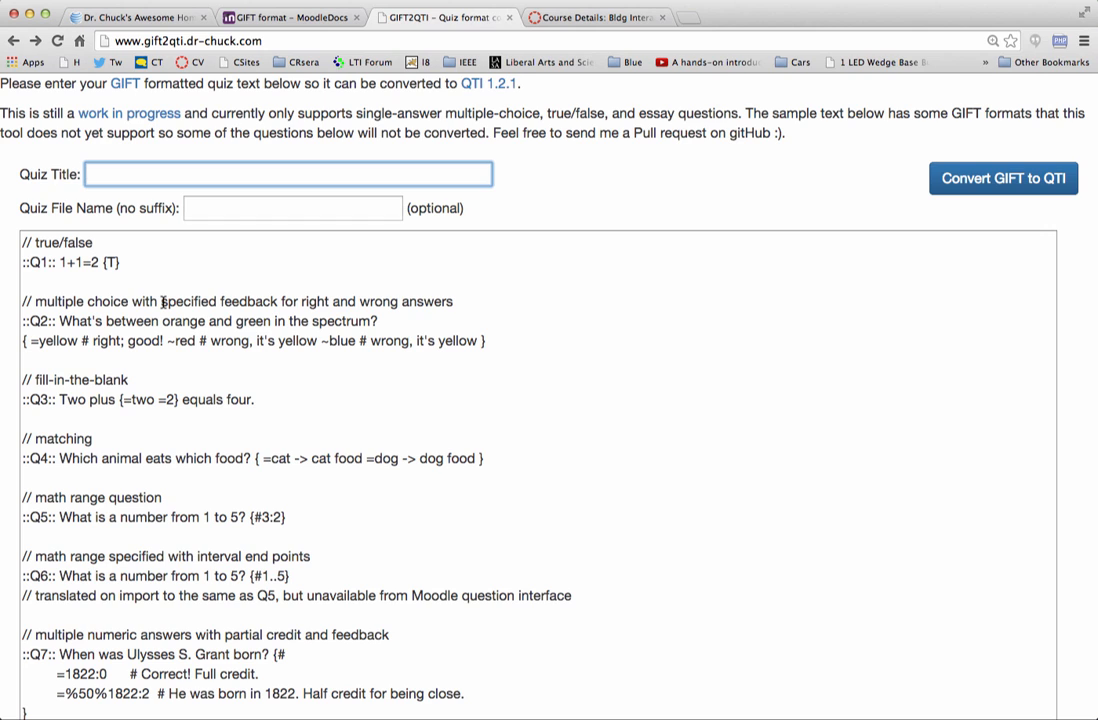
mouse_move(163, 302)
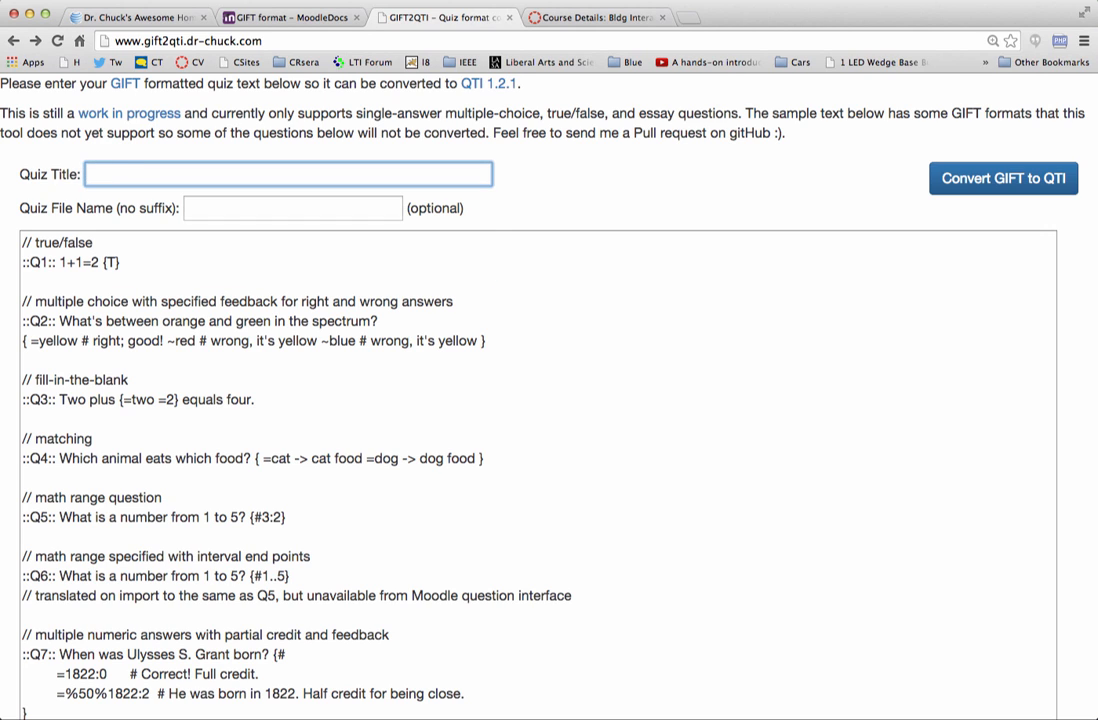
Step: Title the quiz 'My First Quiz' and give it the file name '01quiz'
text(My Firs Quiz)
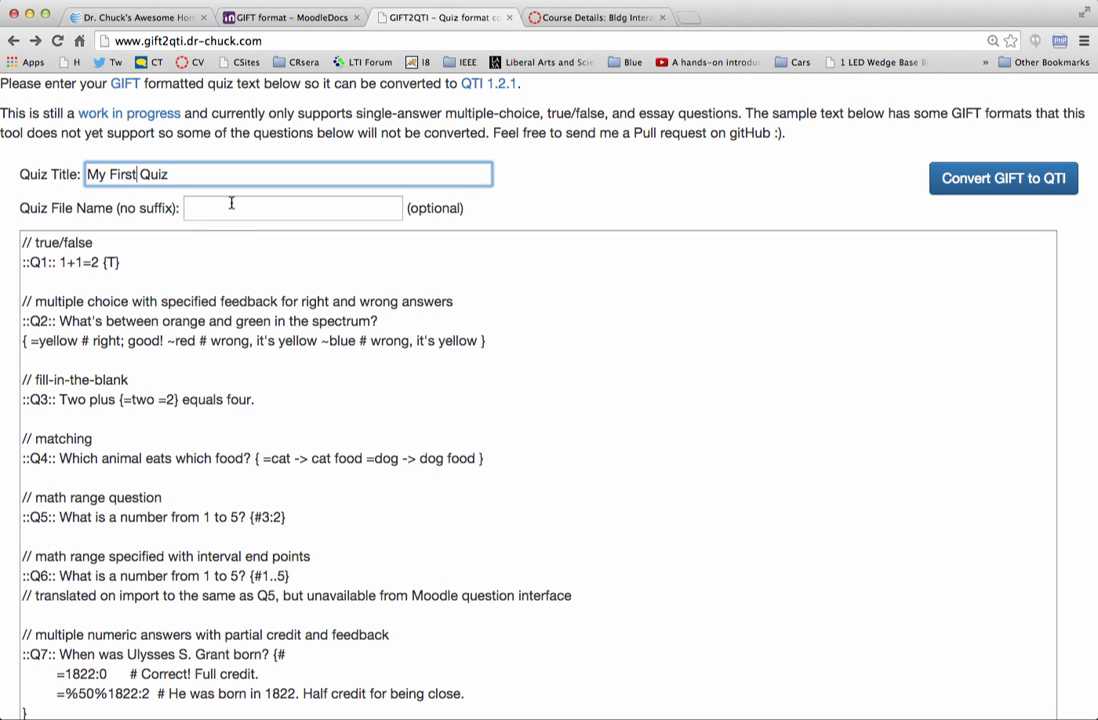
text(01)
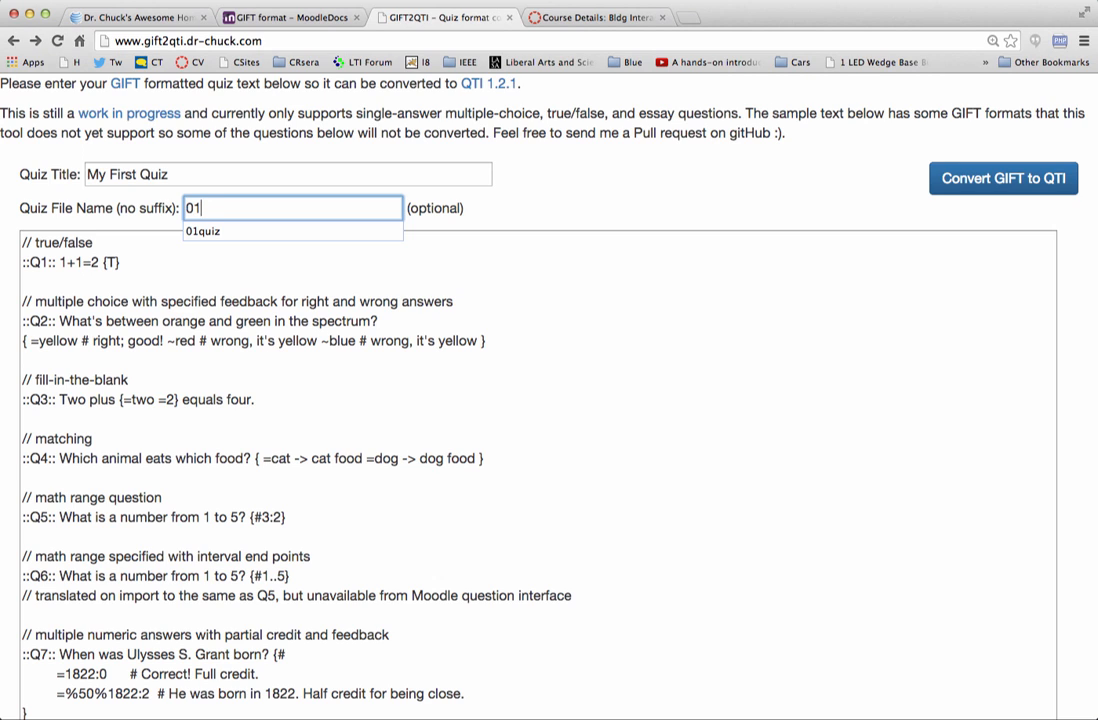
text(quiz)
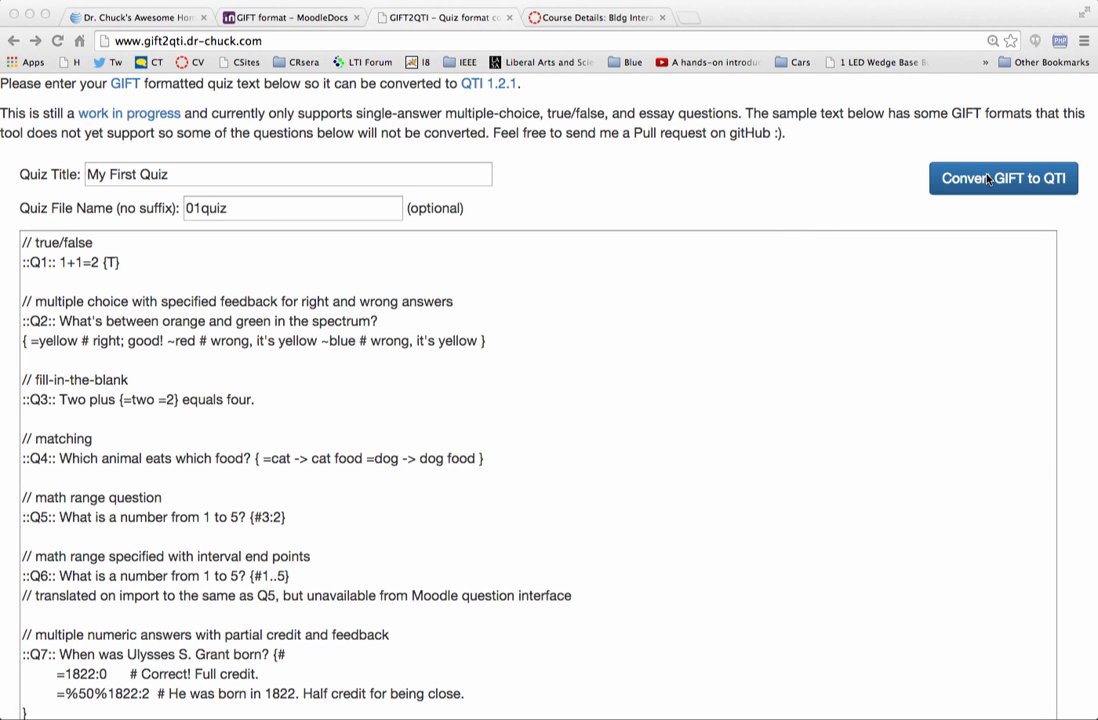
Step: Convert the GIFT quiz text to QTI, producing the report of unsupported questions and validated XML
click(1003, 178)
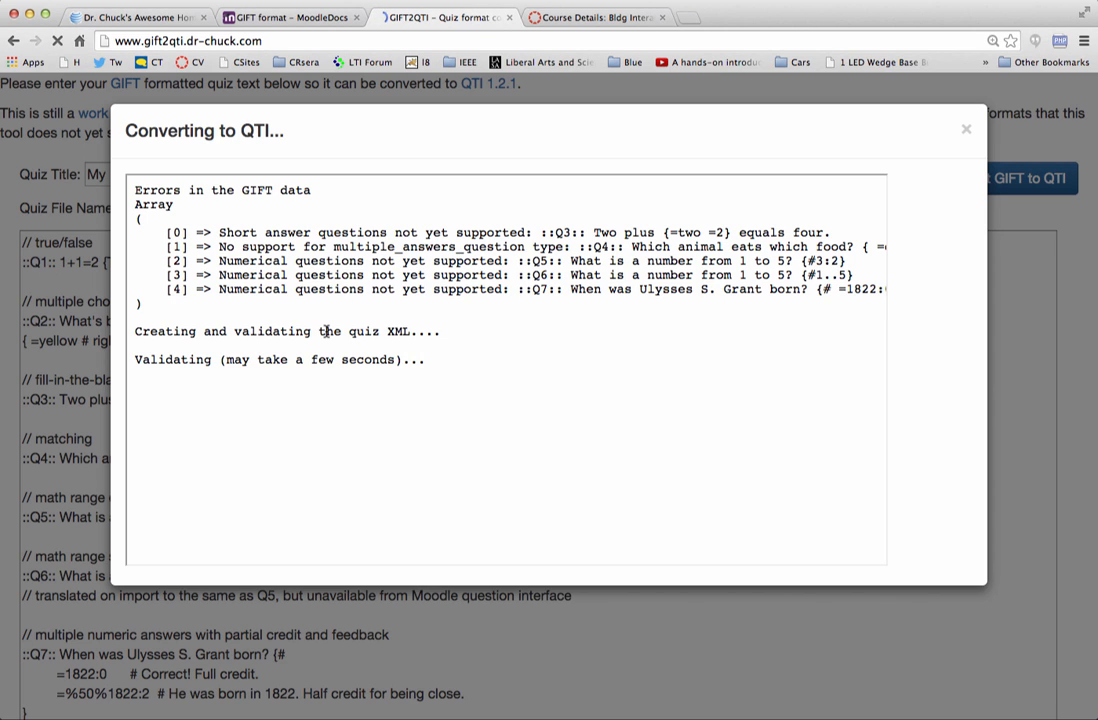
mouse_move(160, 240)
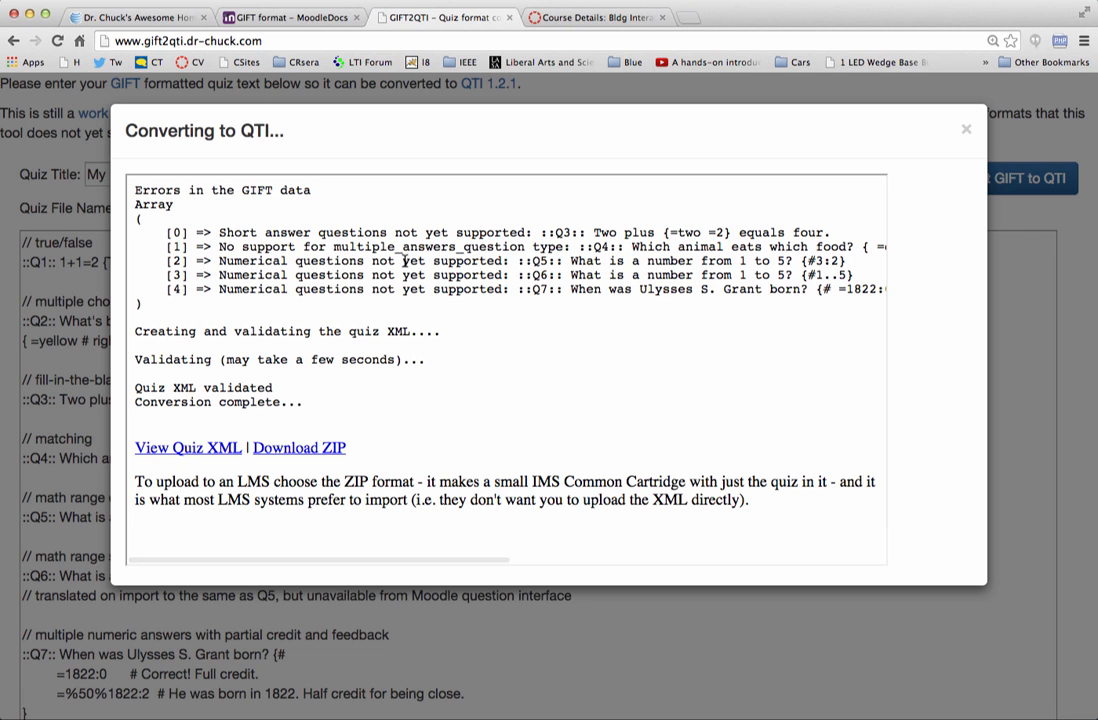
mouse_move(325, 425)
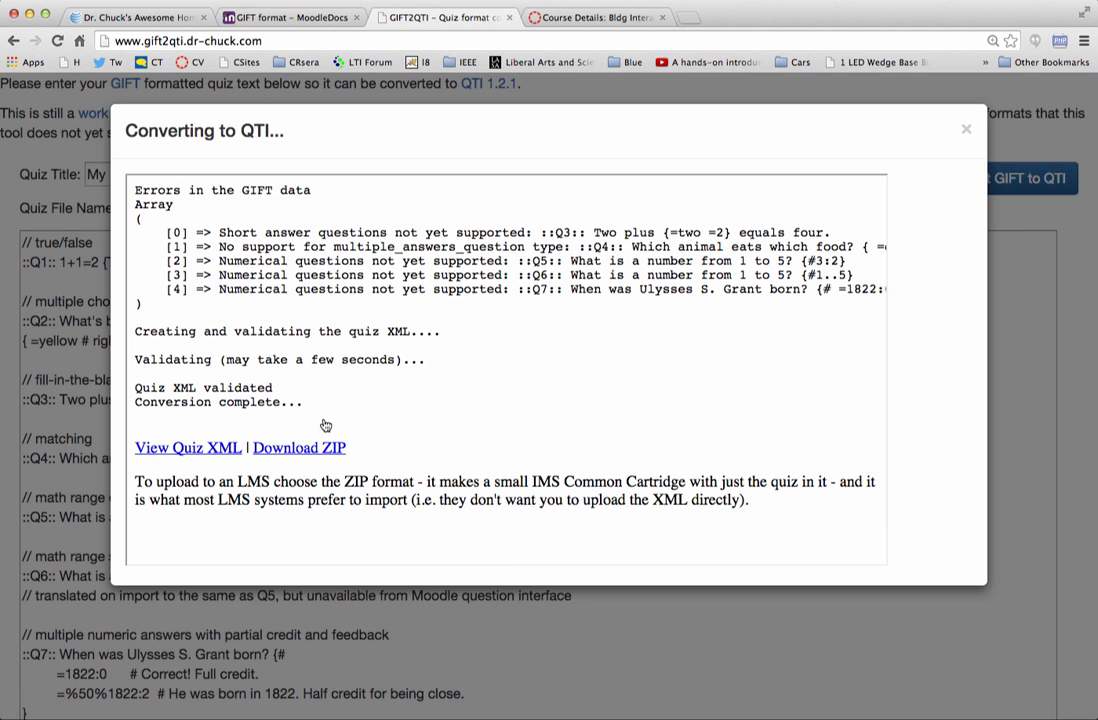
click(187, 447)
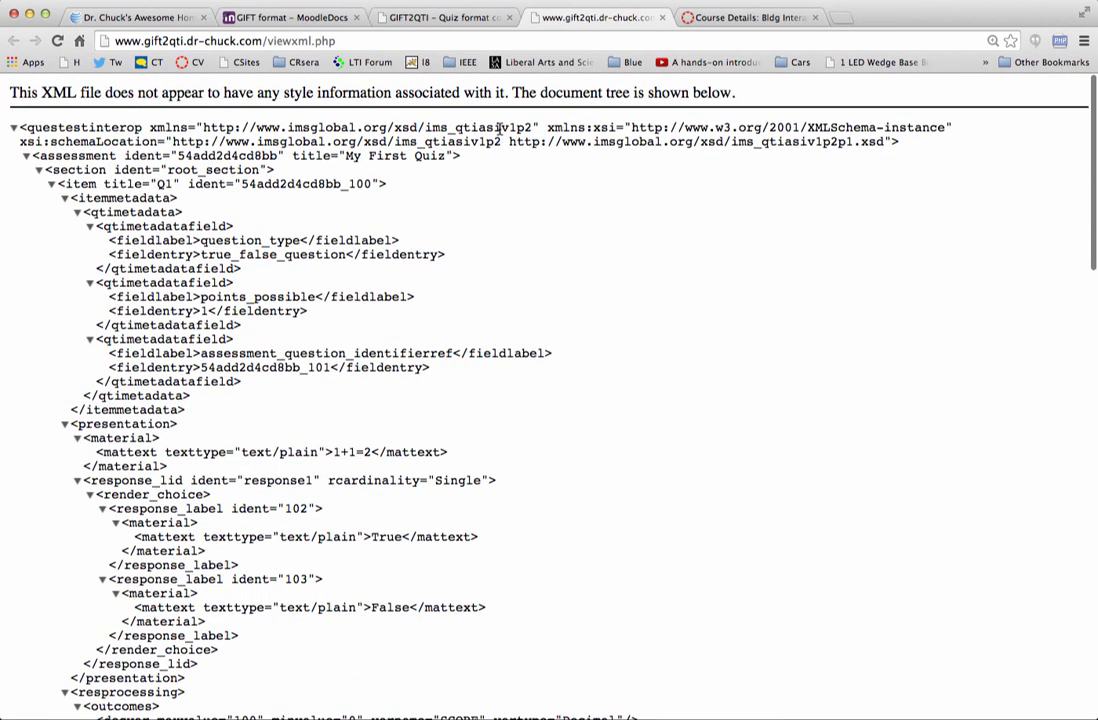
double_click(514, 127)
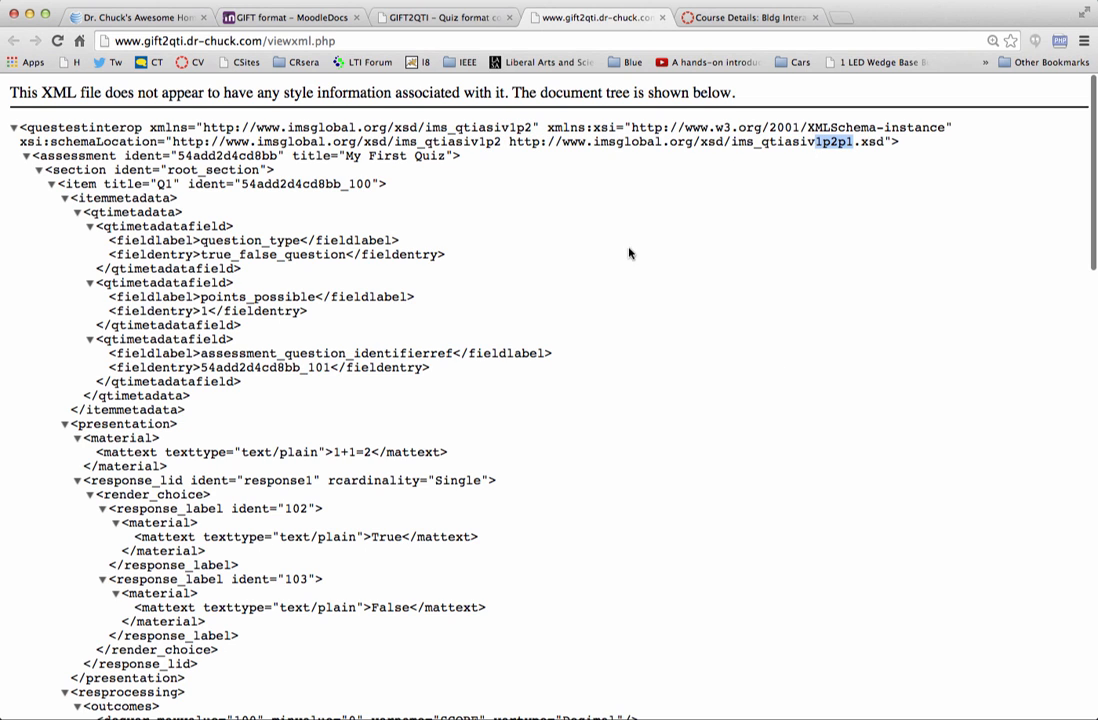
scroll(down, 3)
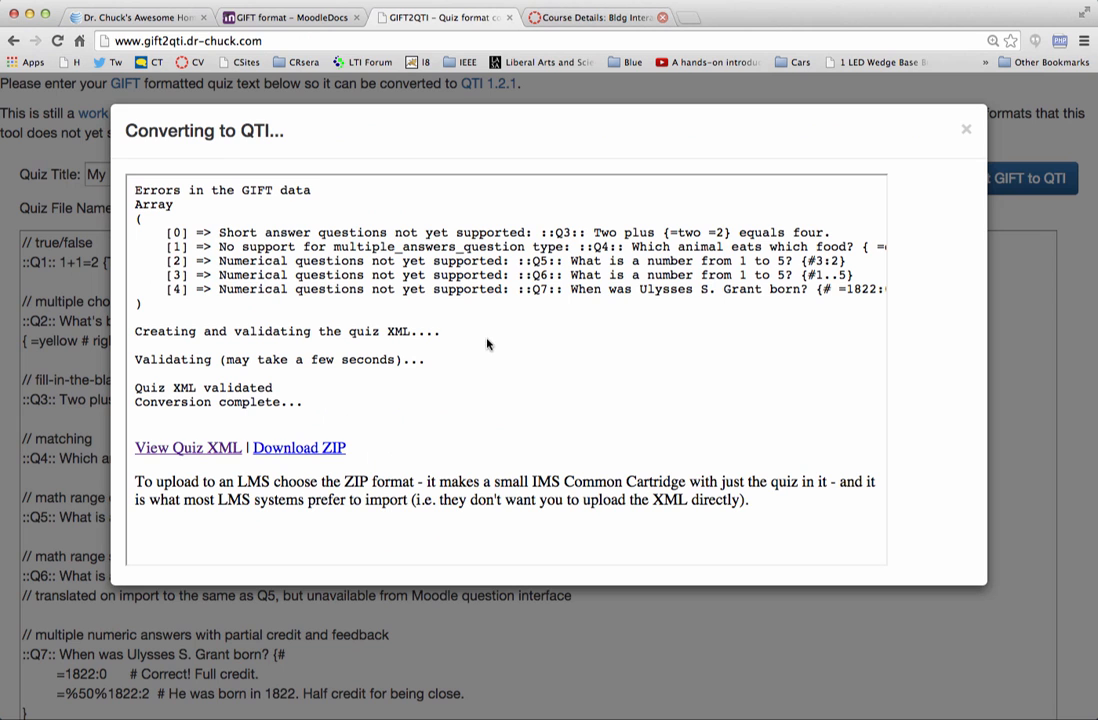
mouse_move(485, 165)
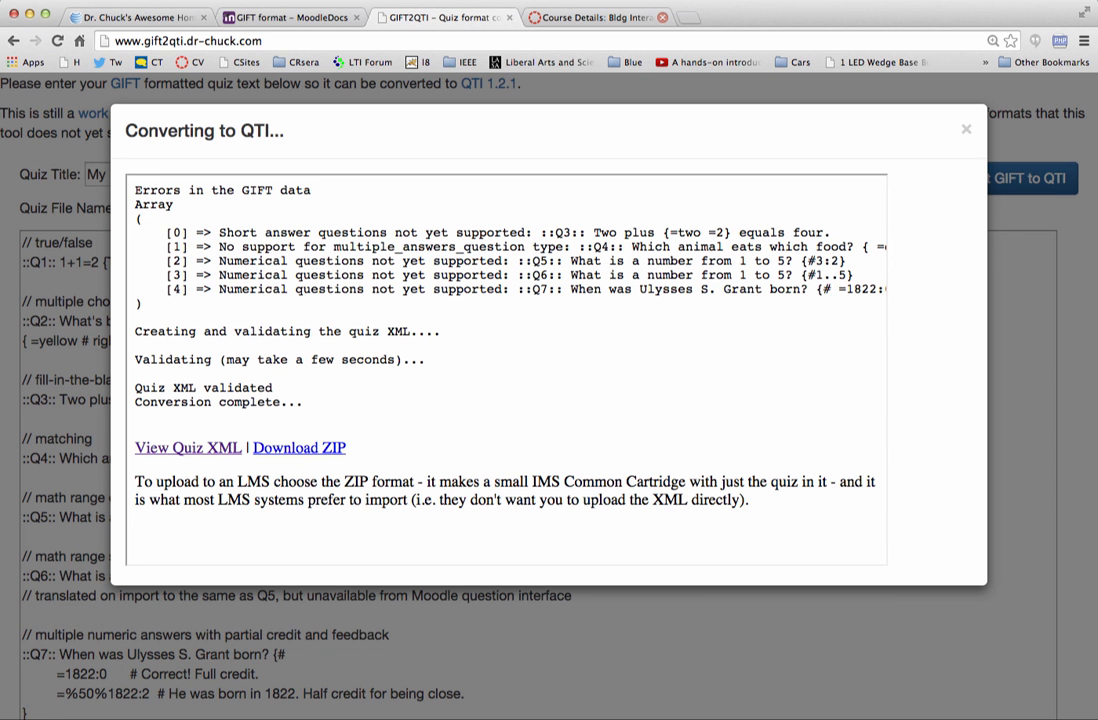
Step: Download the converted quiz as 01quiz.zip and move over to the Canvas course settings
click(299, 447)
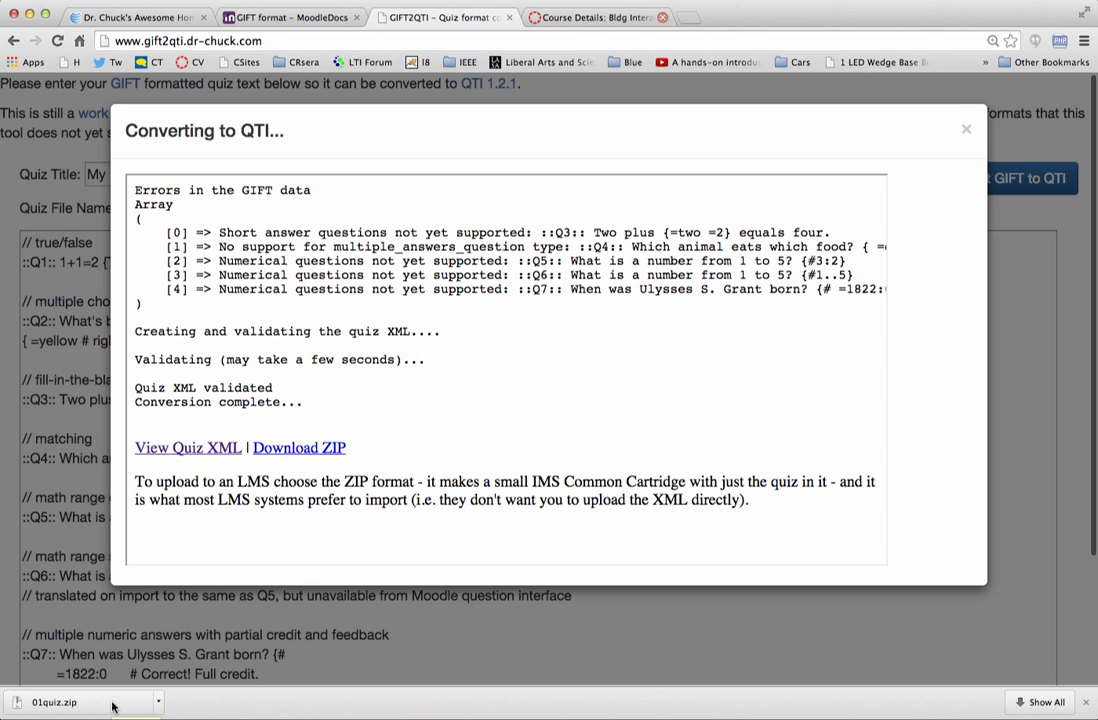
mouse_move(597, 17)
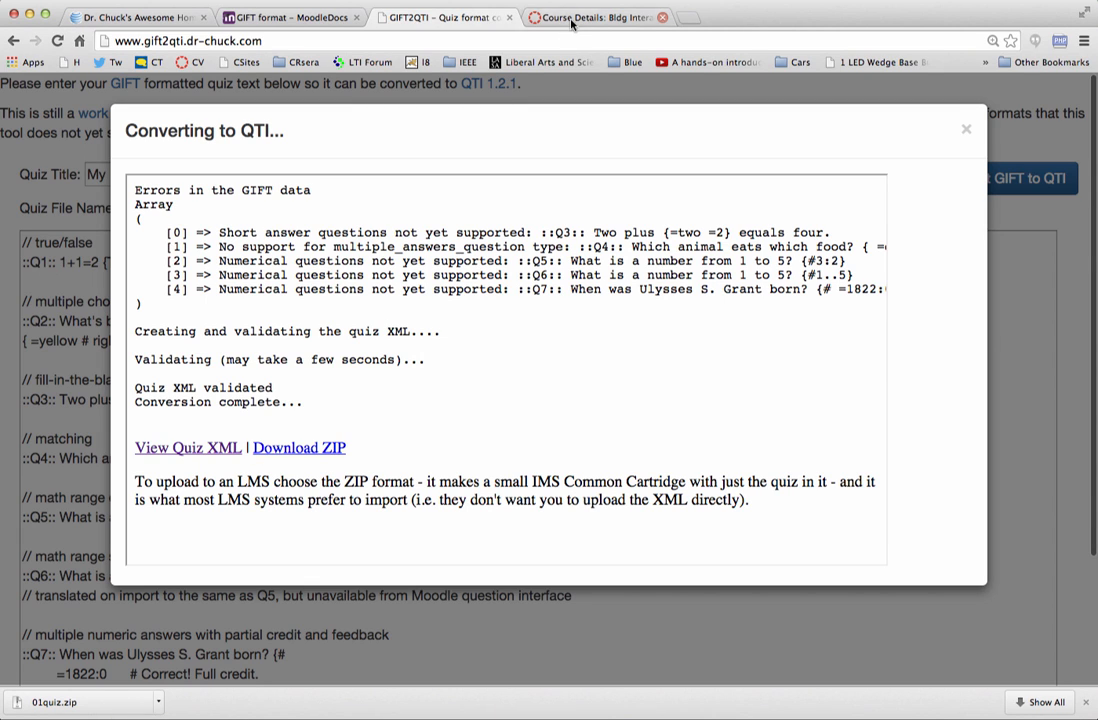
click(595, 17)
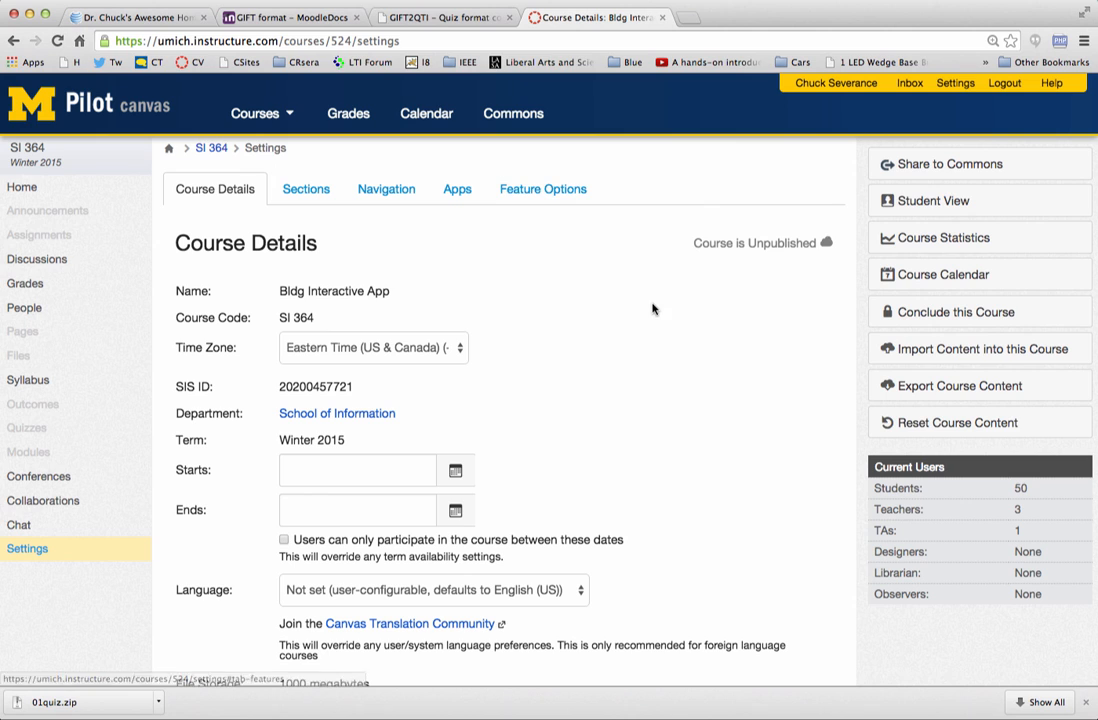
mouse_move(918, 348)
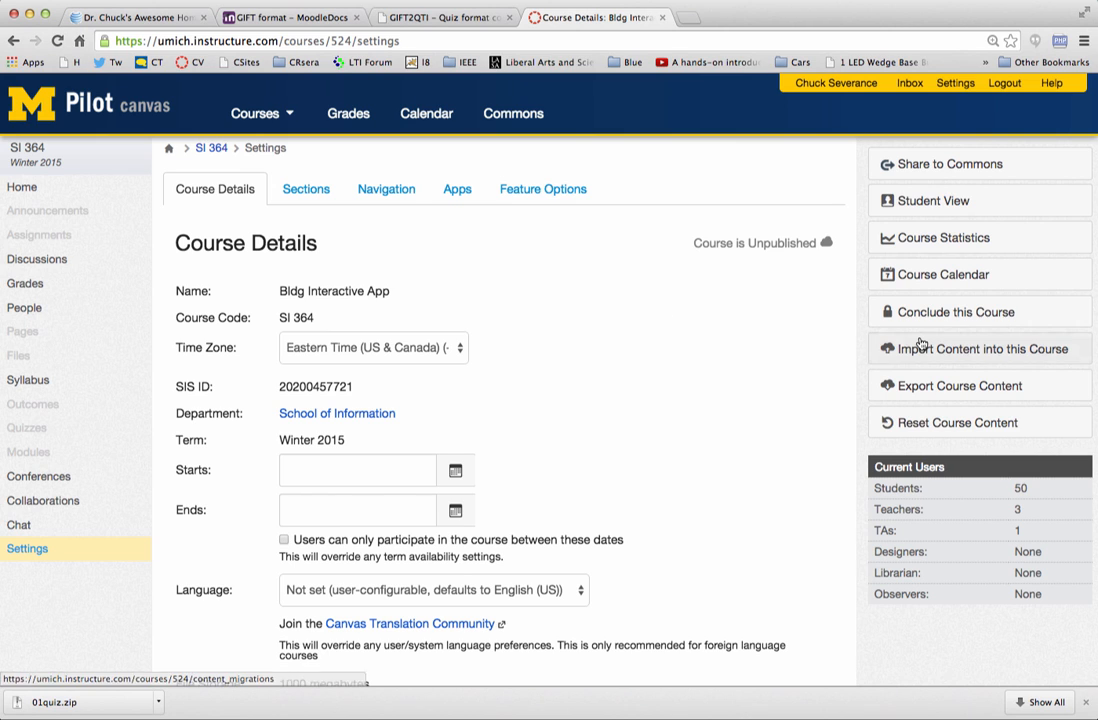
Step: Go to Import Content into this Course and review the list of earlier QTI import jobs
click(979, 348)
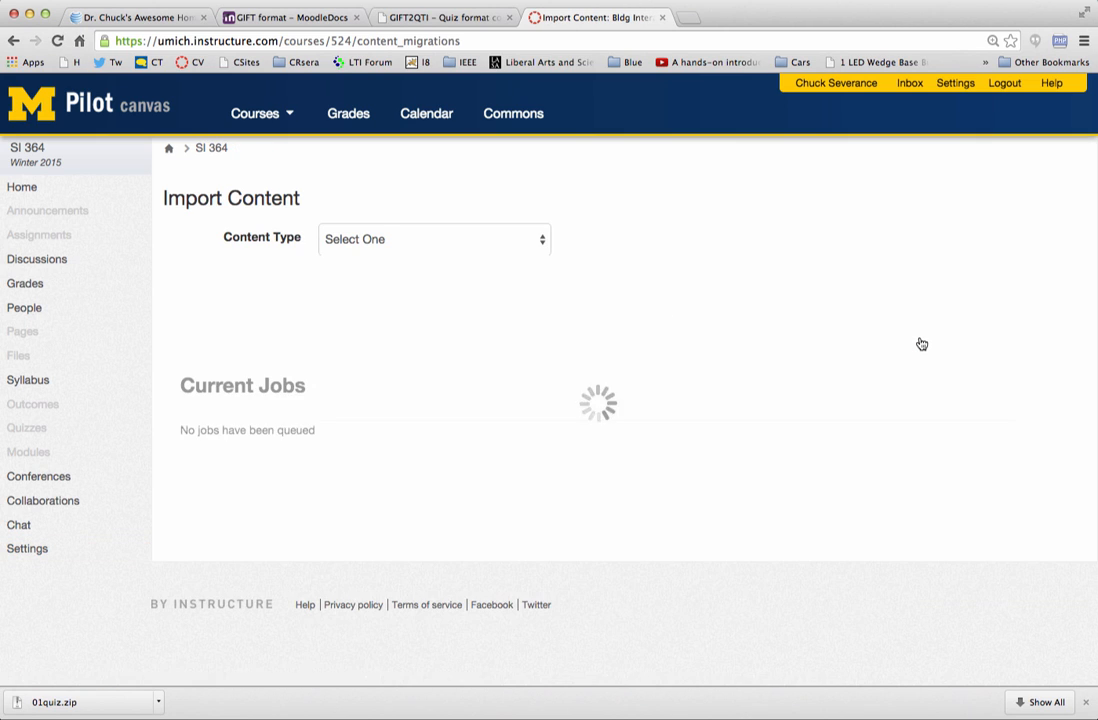
scroll(down, 3)
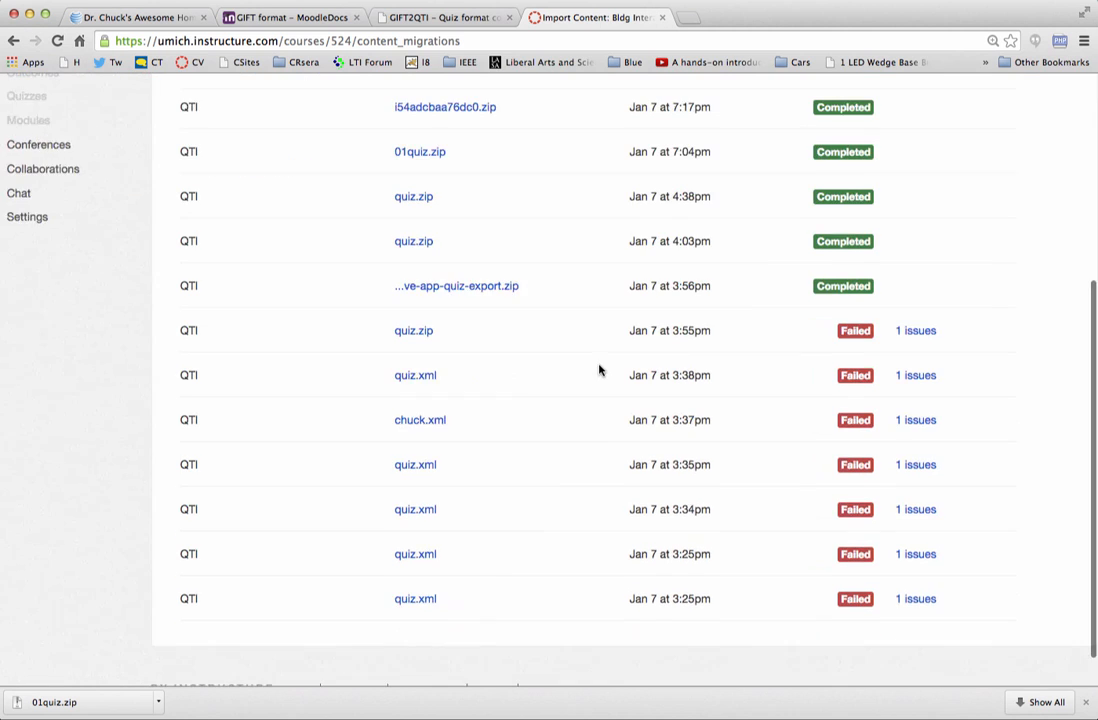
scroll(down, 3)
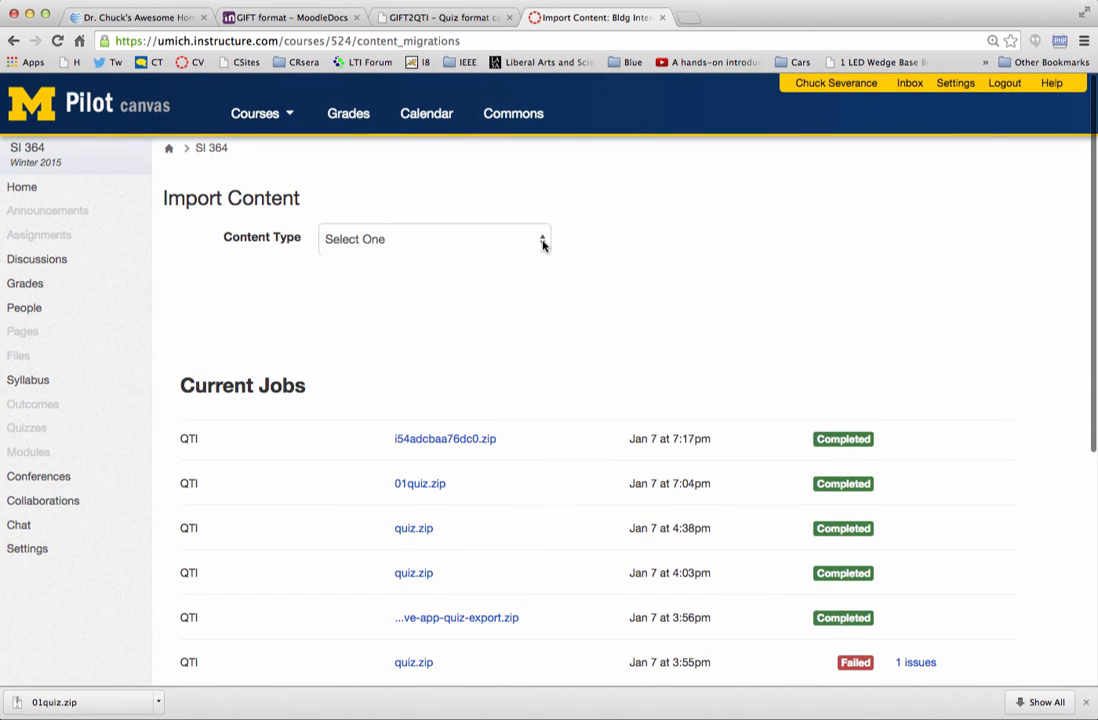
Step: Import 01quiz.zip from Downloads as a QTI .zip file into the Unfiled Questions bank
click(434, 239)
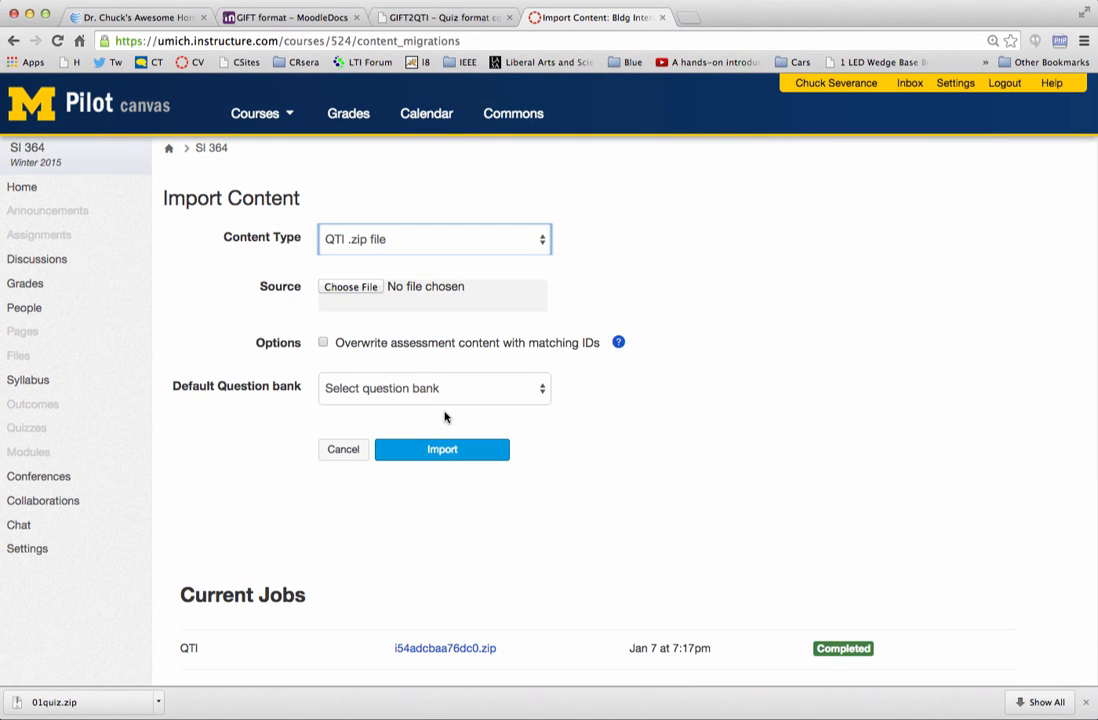
click(350, 286)
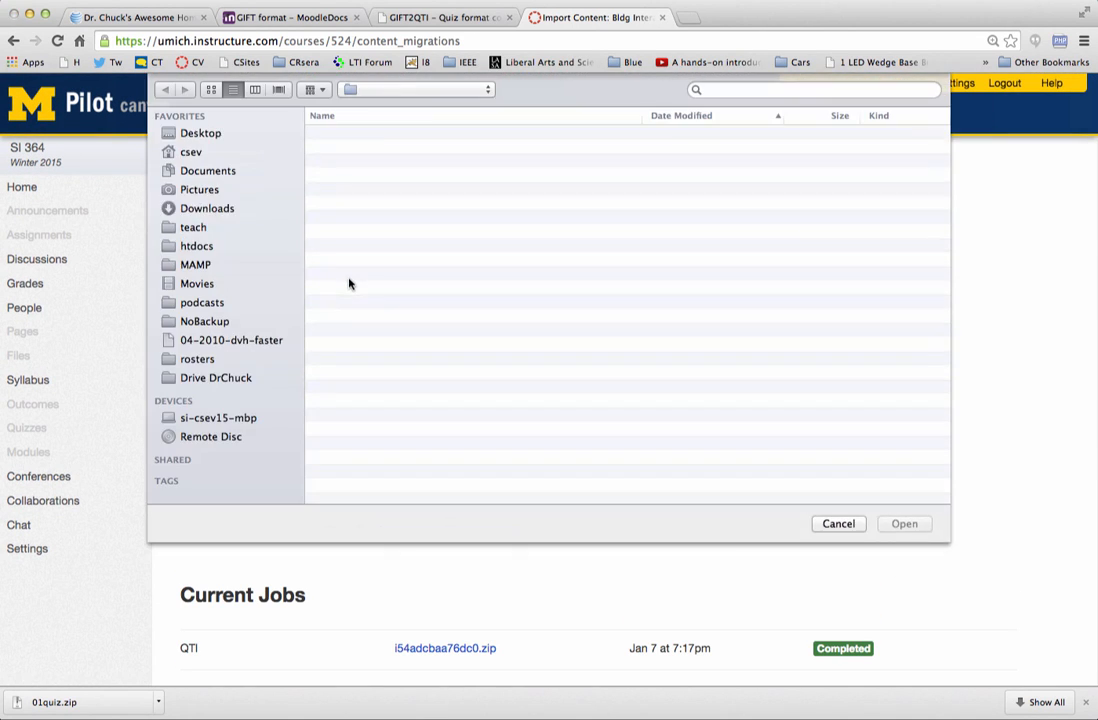
click(207, 208)
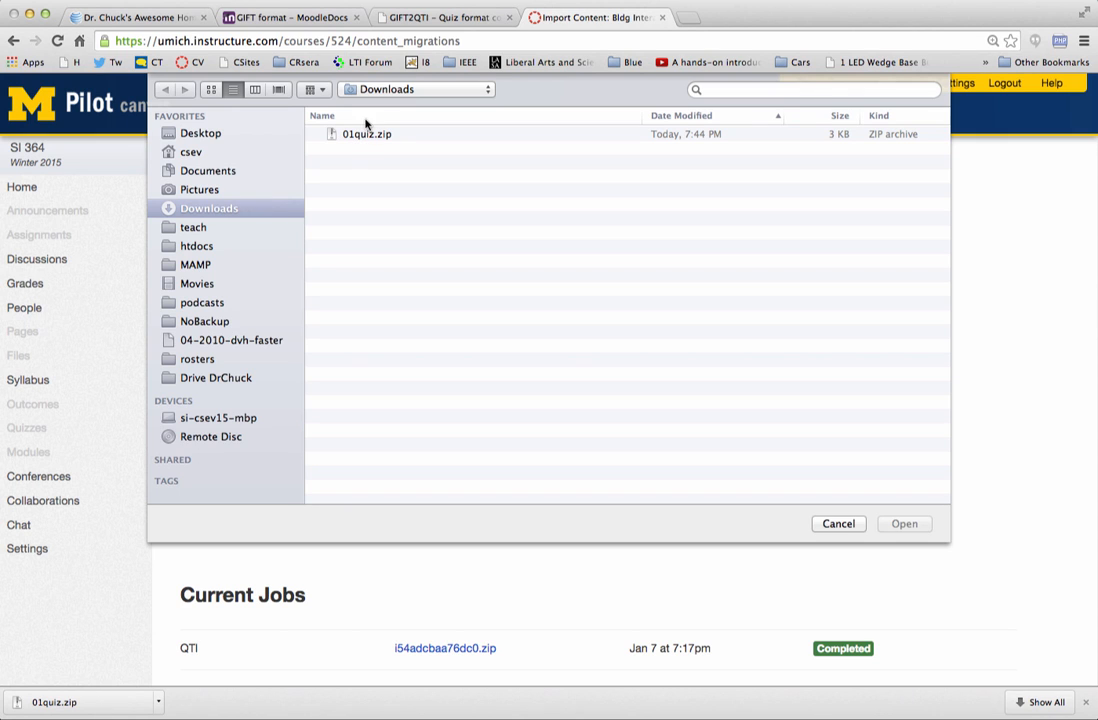
click(903, 523)
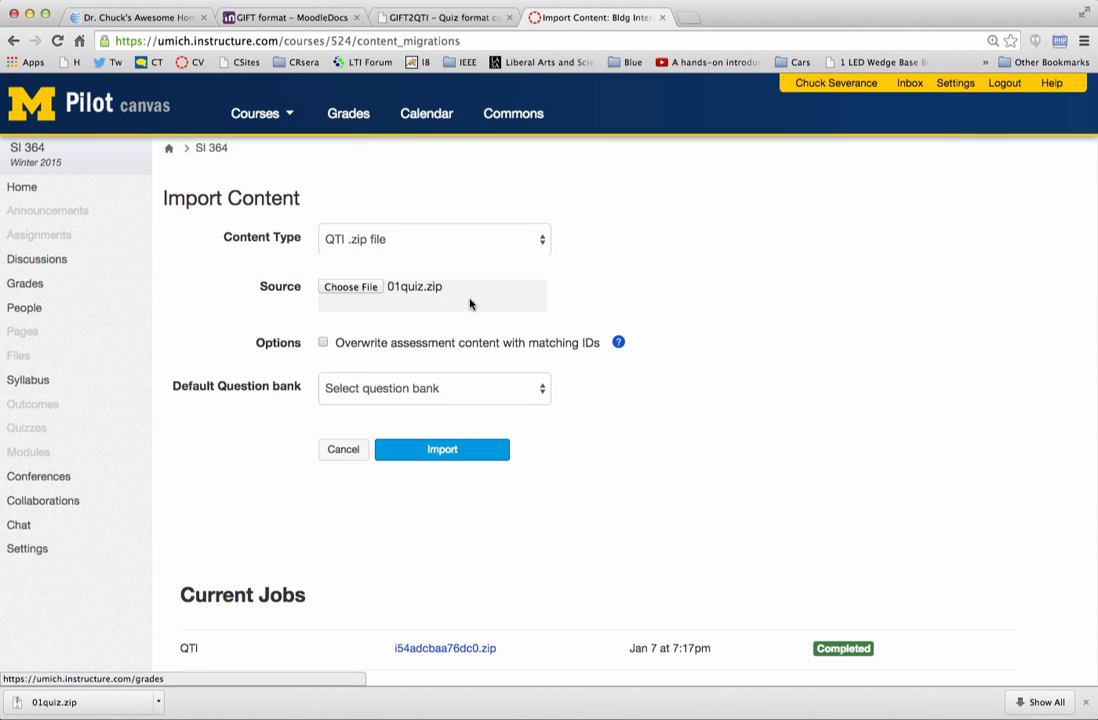
click(434, 388)
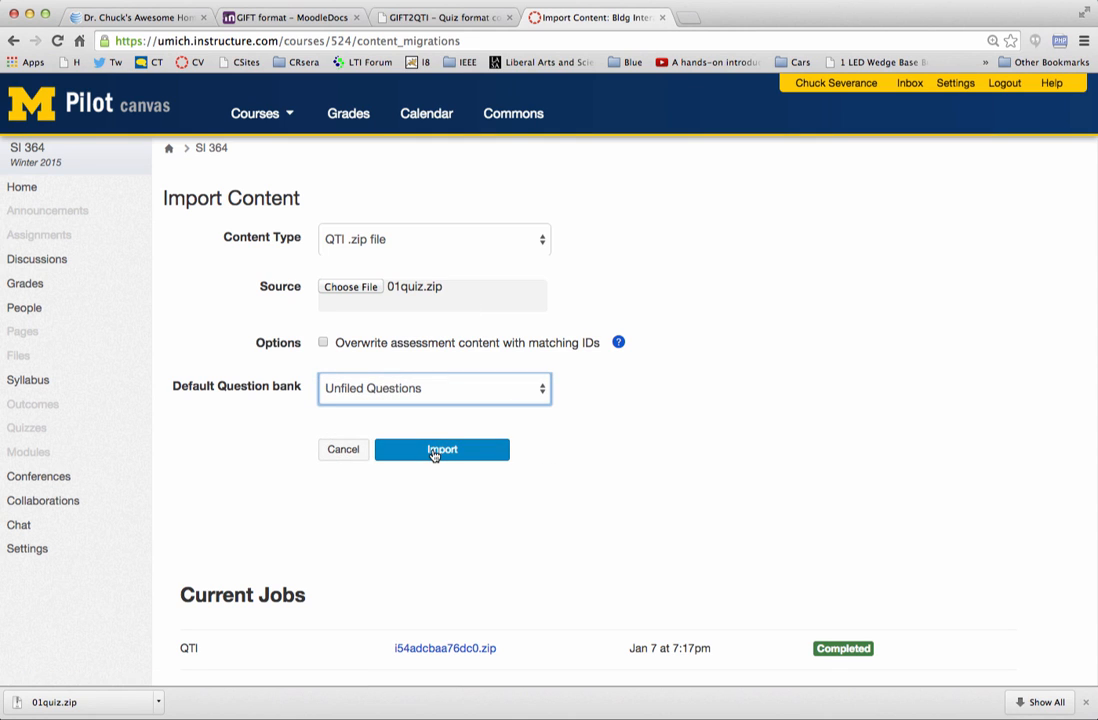
click(442, 449)
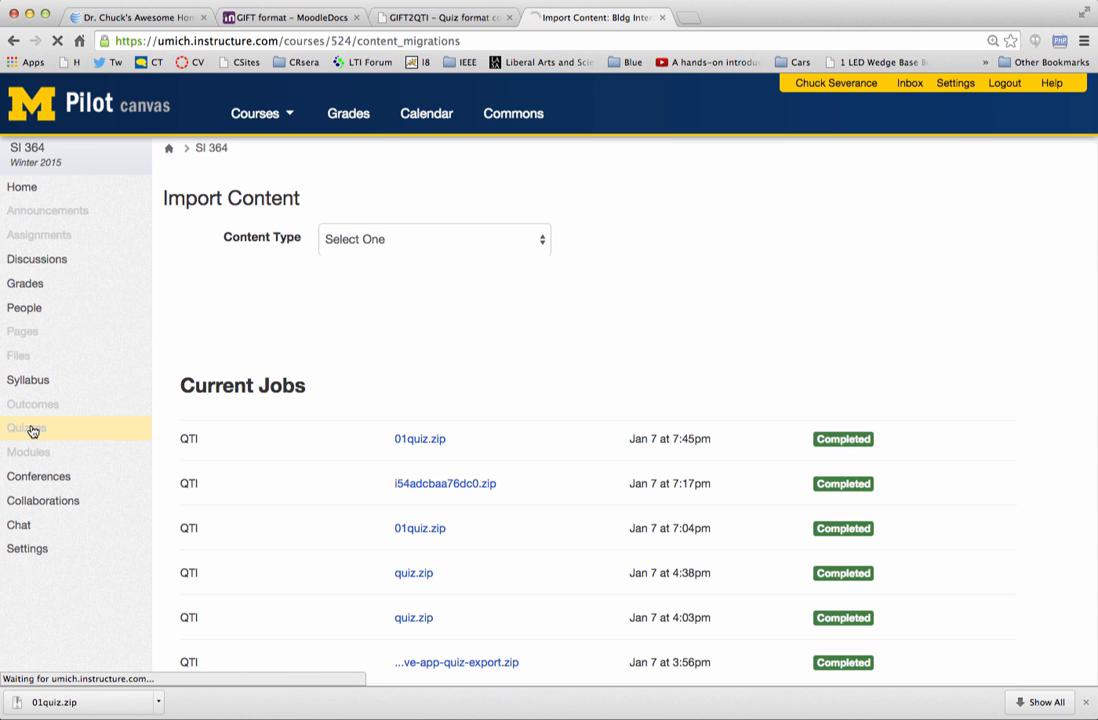
Step: From the course Quizzes list, go into My First Quiz and start its preview
click(27, 428)
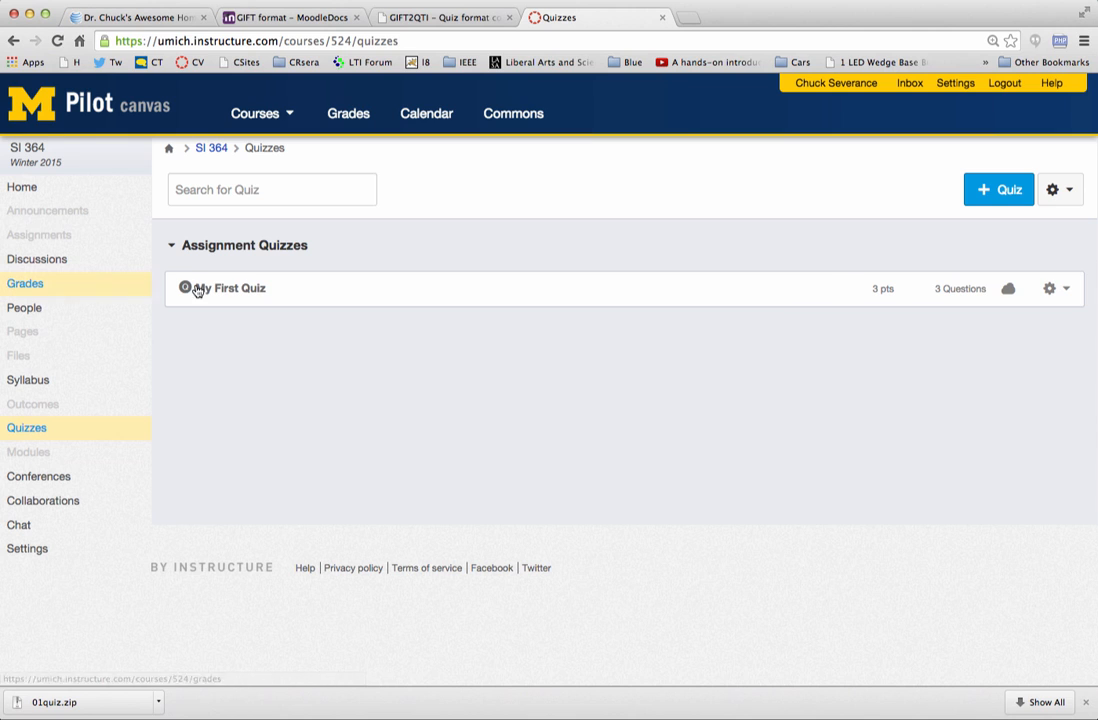
click(231, 288)
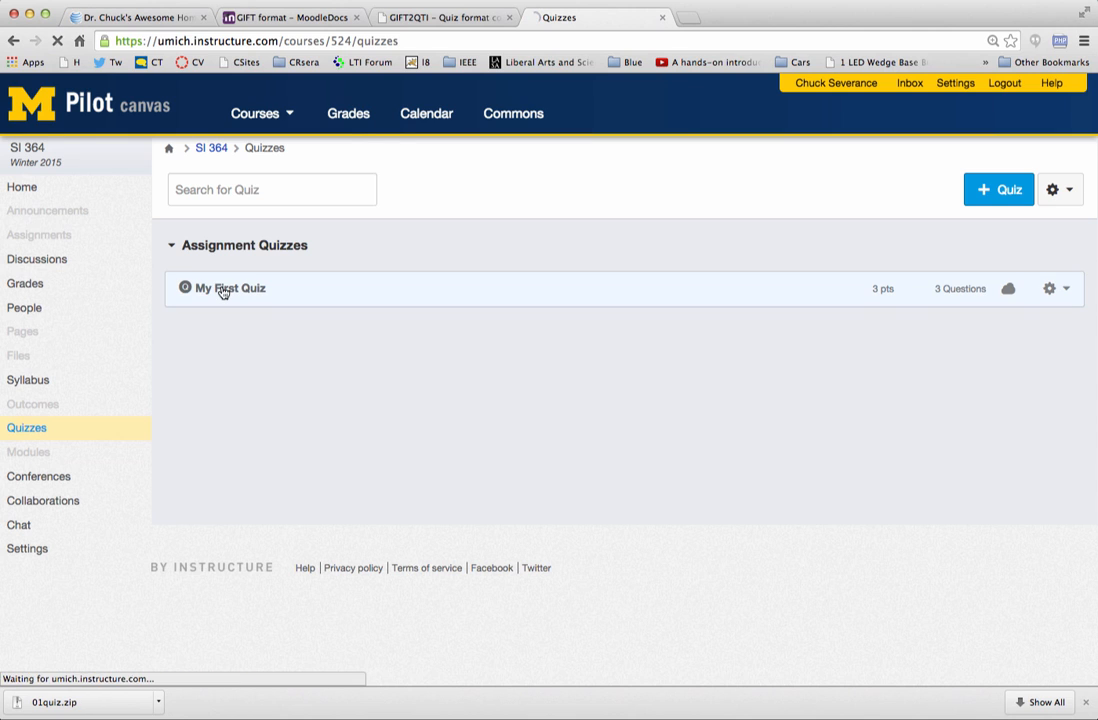
click(232, 288)
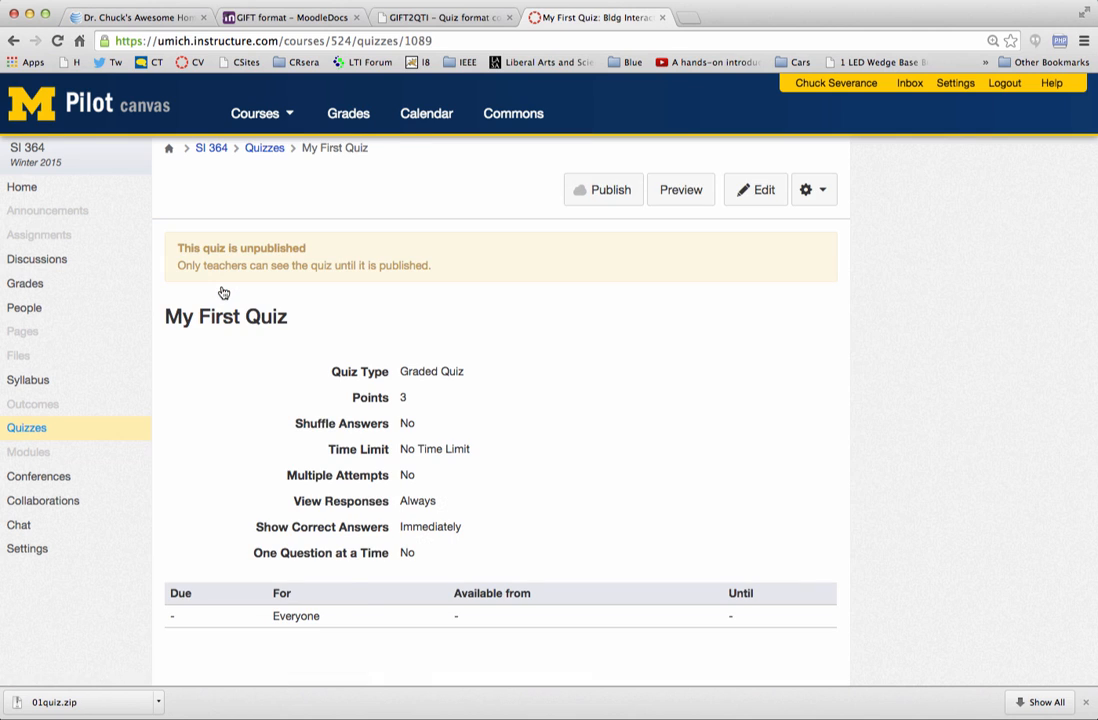
click(680, 189)
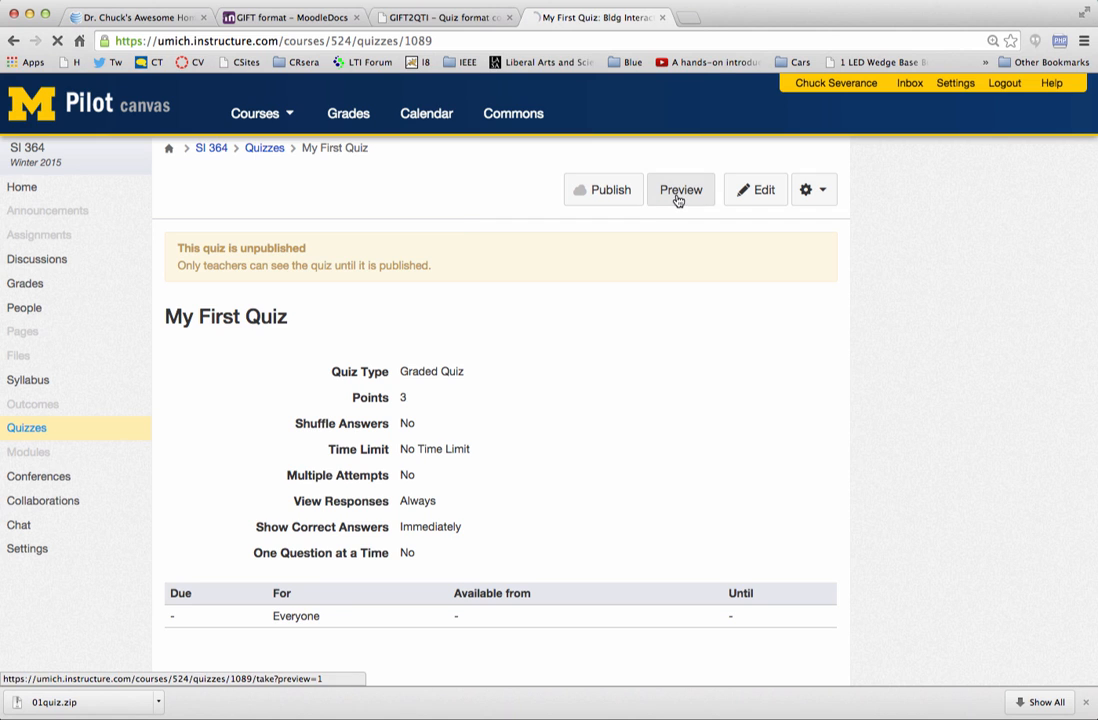
Step: In the preview, answer True to question 1 and write 'This is an essay.' for question 3
click(681, 189)
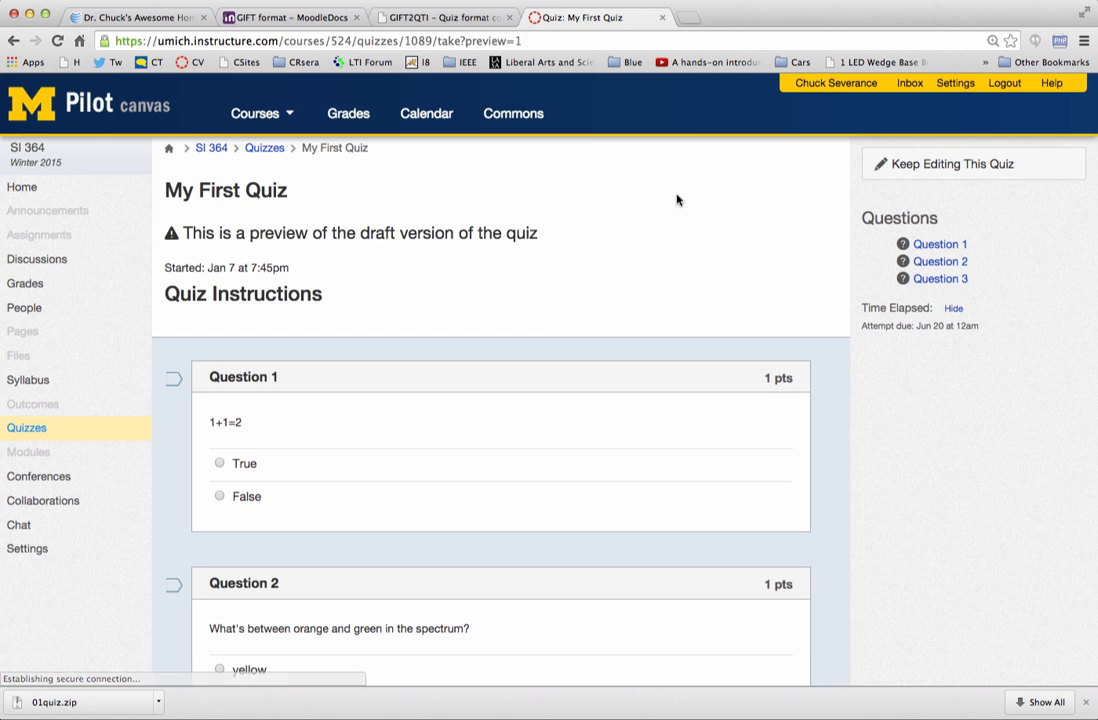
click(219, 453)
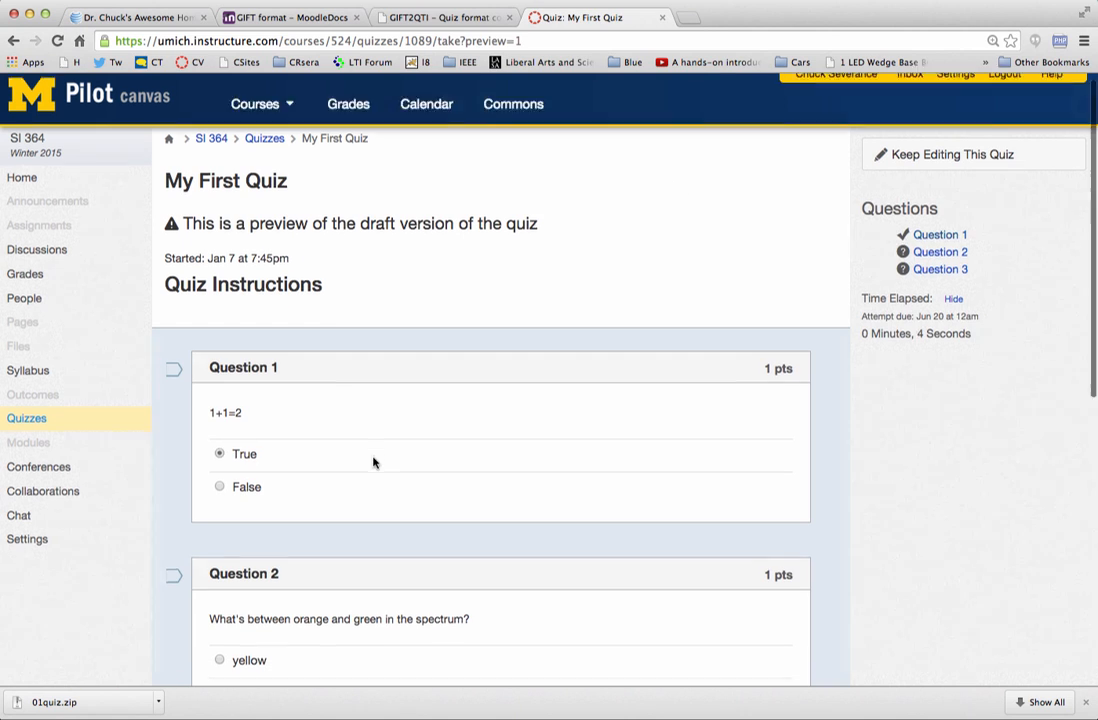
scroll(down, 3)
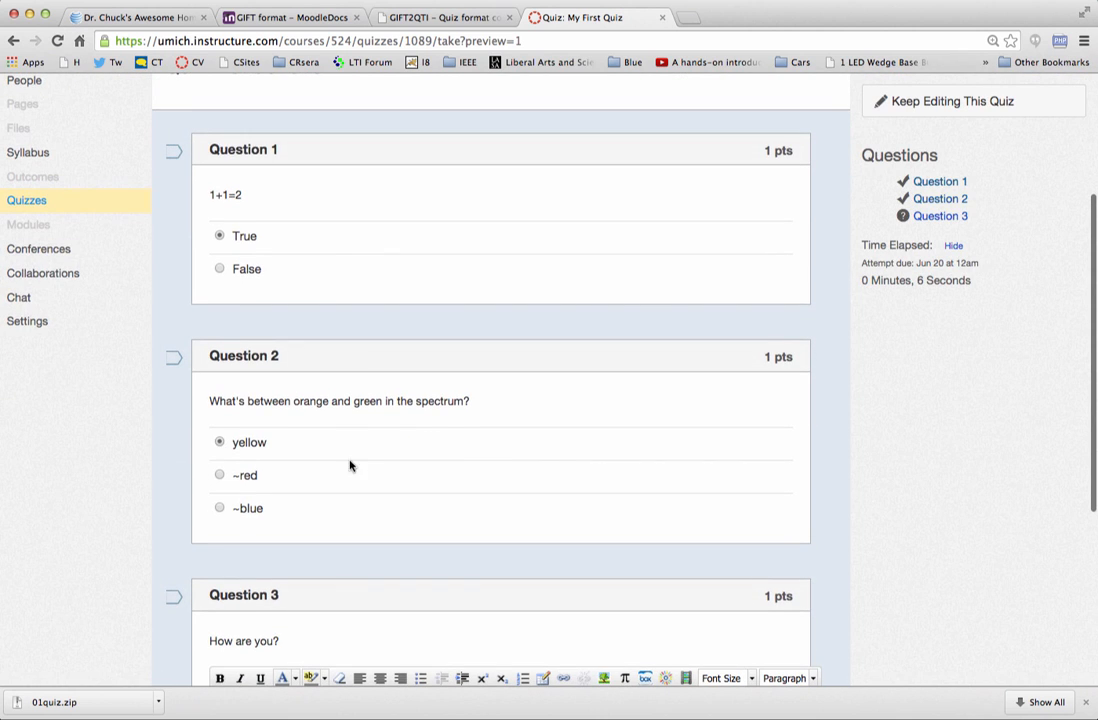
scroll(down, 3)
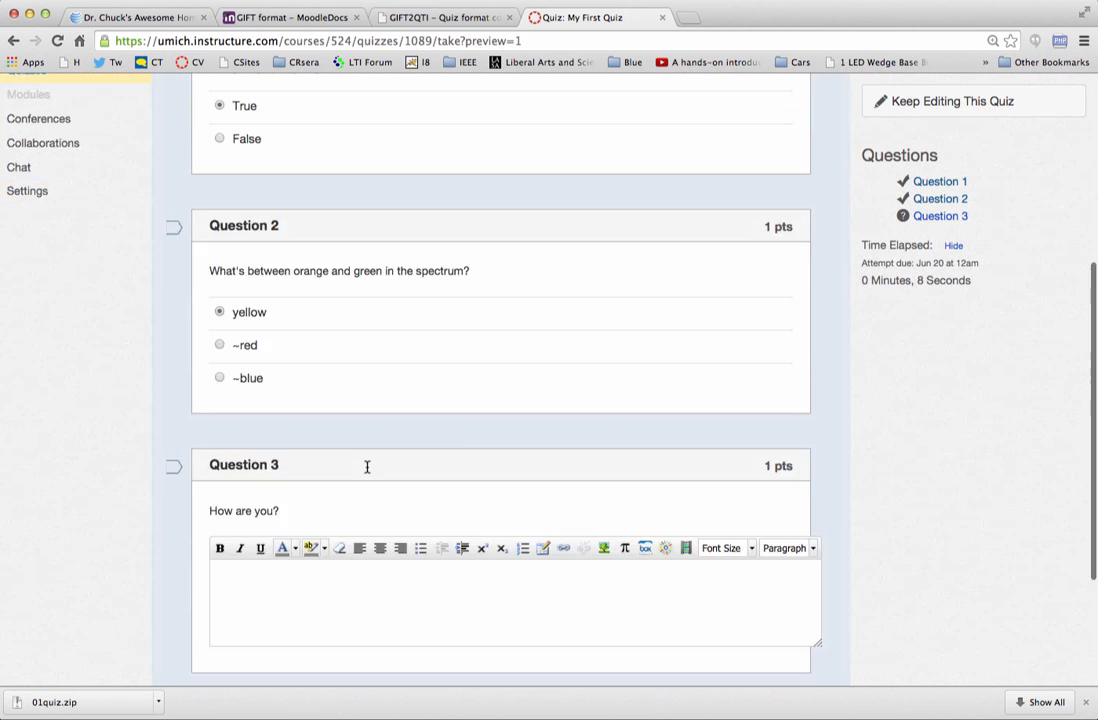
text(T)
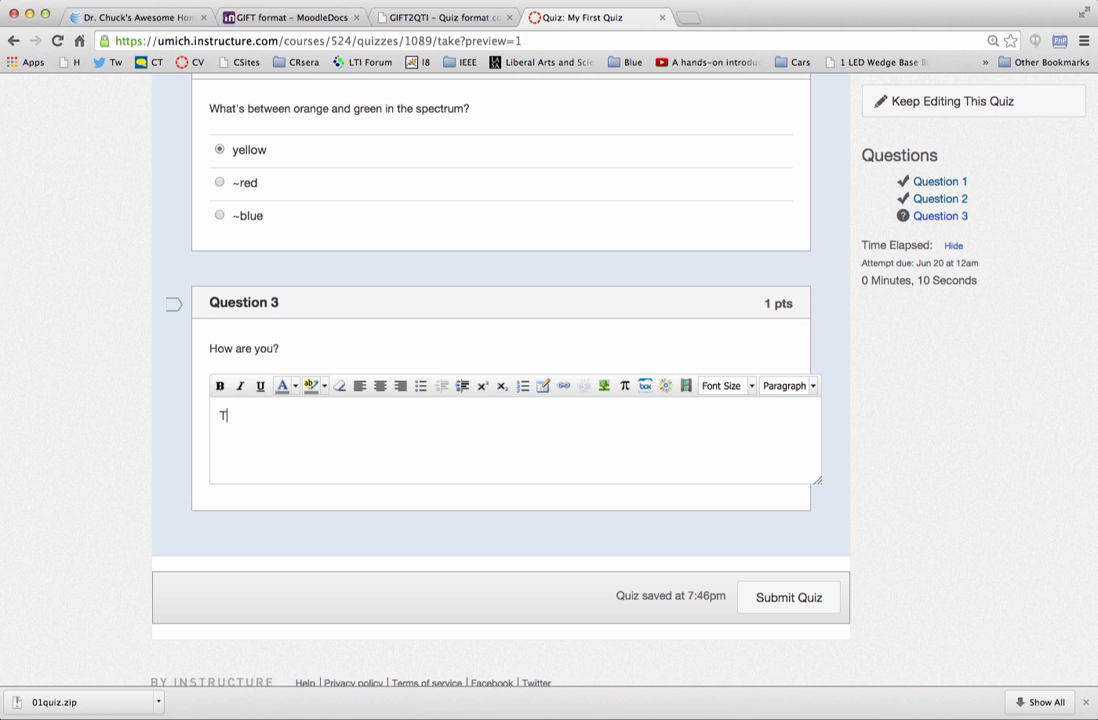
text(his is an ea)
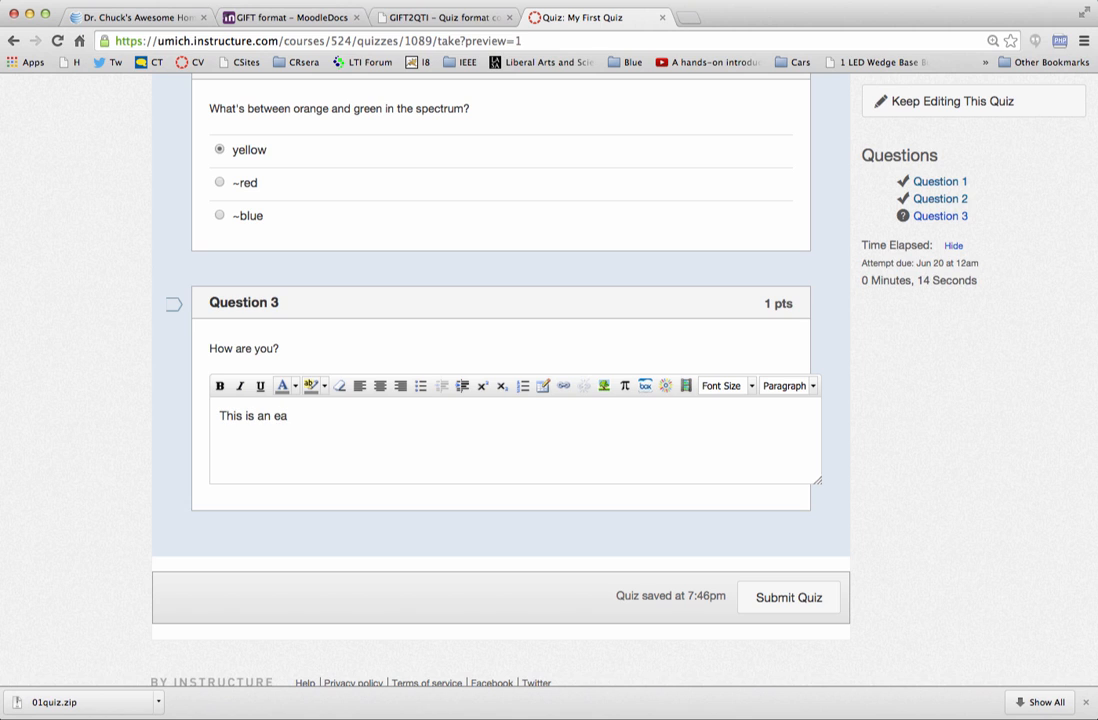
text(ssay.)
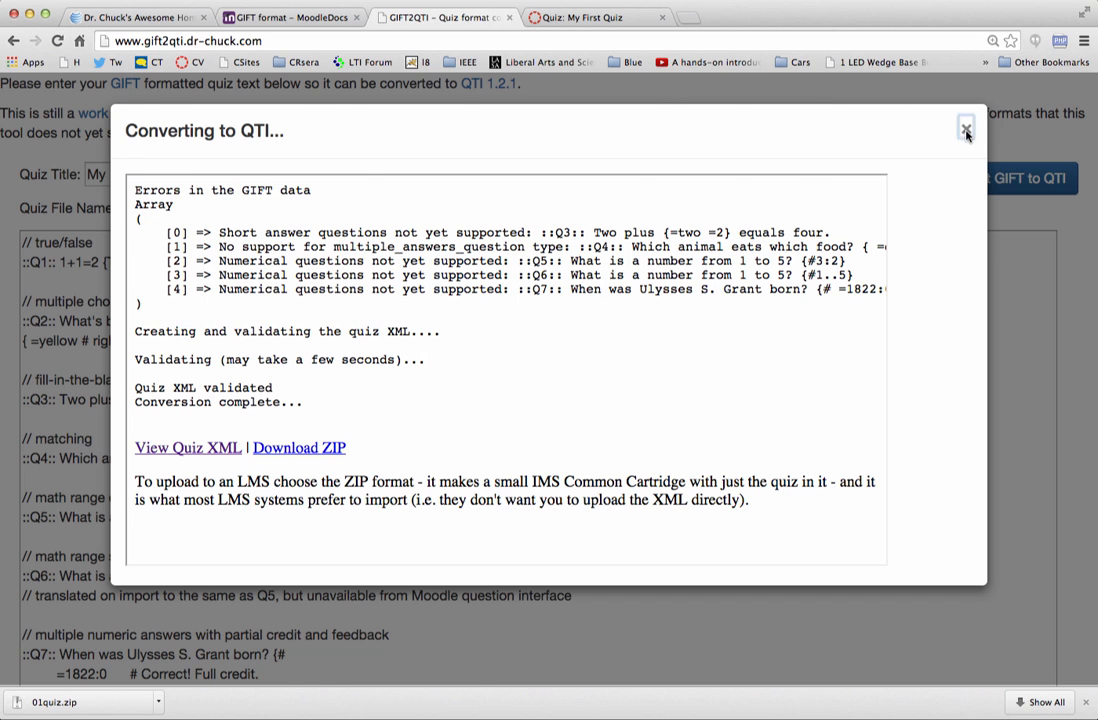
Step: Close the conversion report, submit the Canvas quiz preview for a 2 of 3 score, and return to GIFT2QTI
click(966, 130)
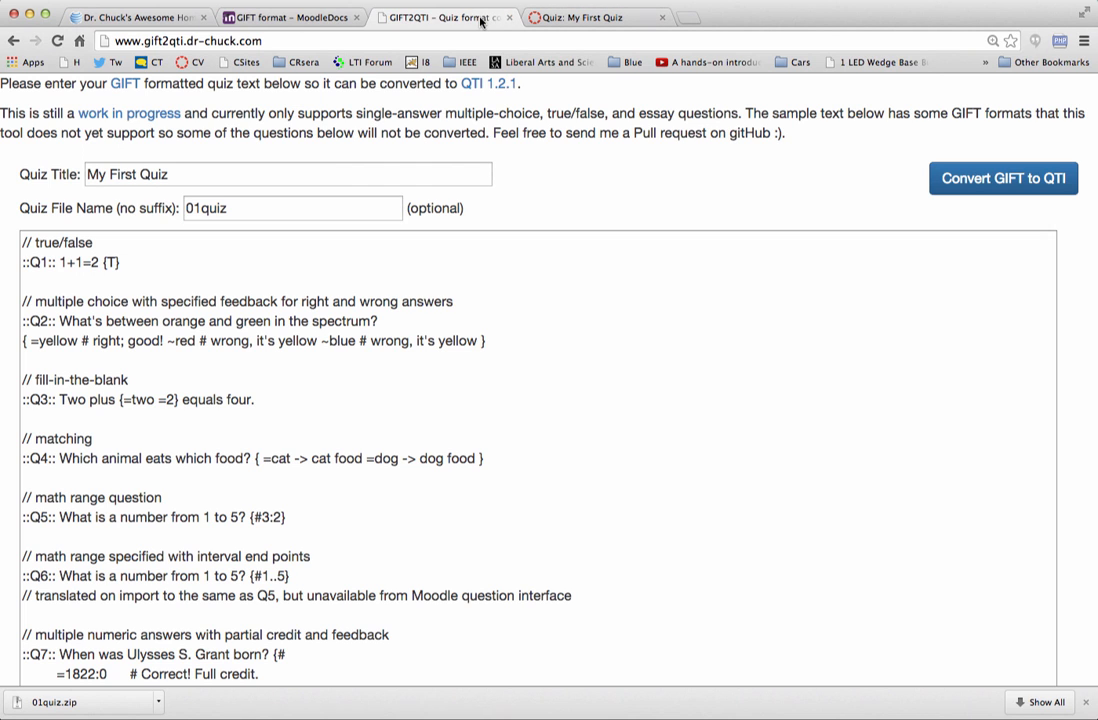
click(595, 17)
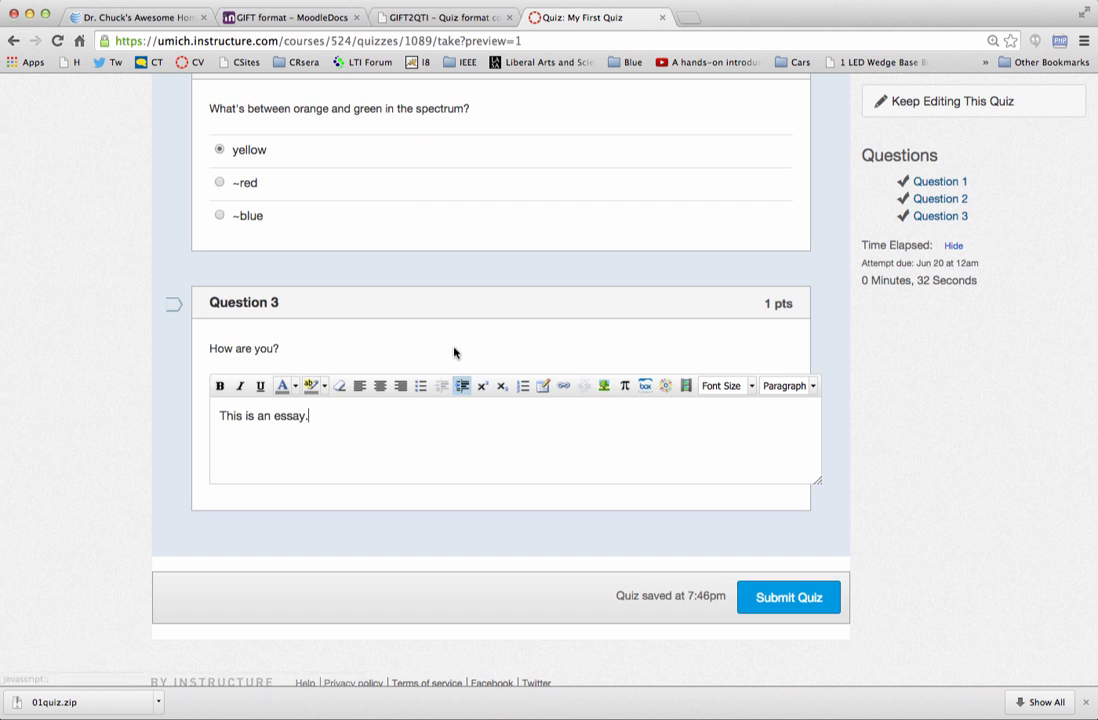
scroll(down, 3)
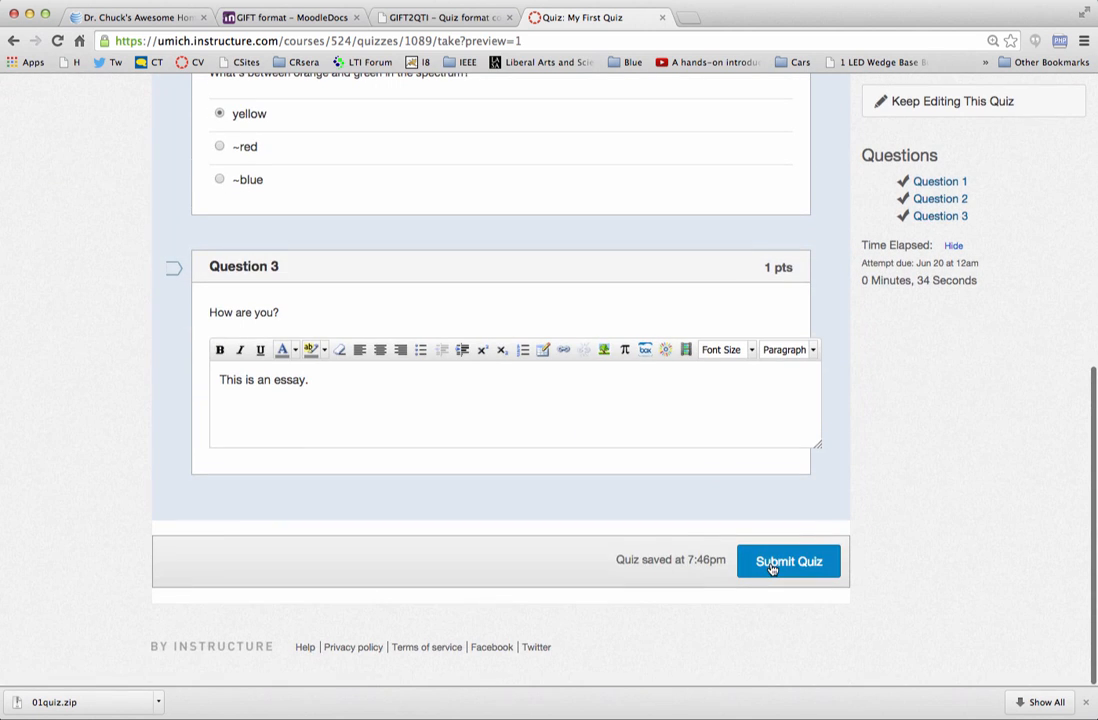
click(789, 561)
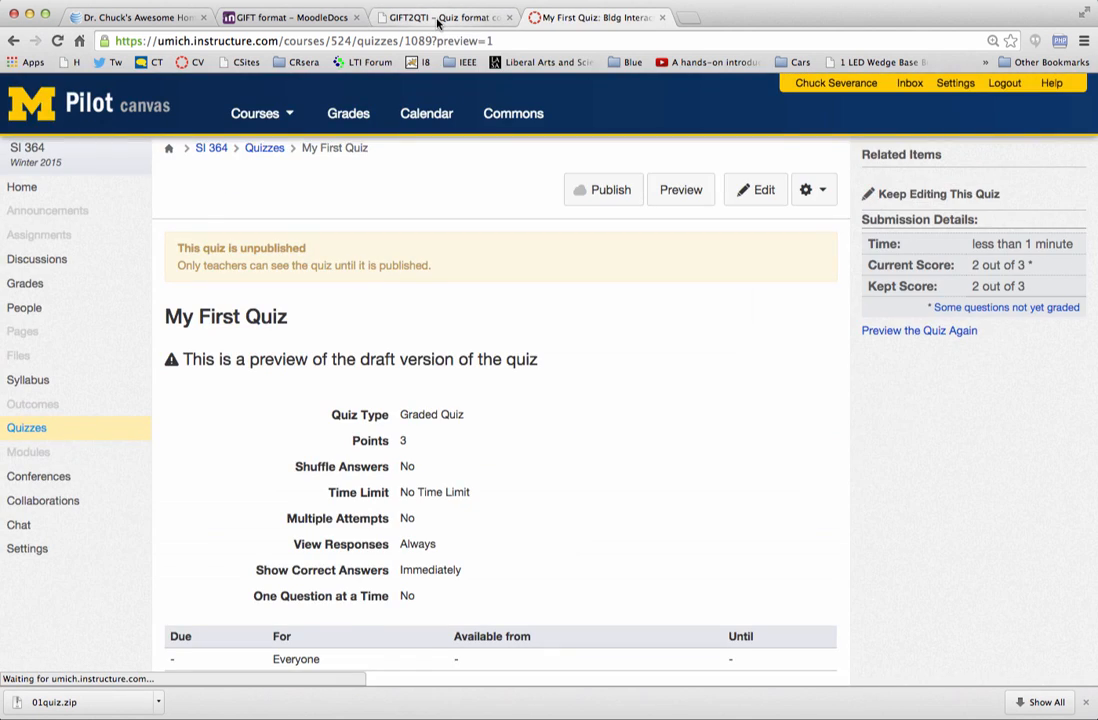
click(440, 17)
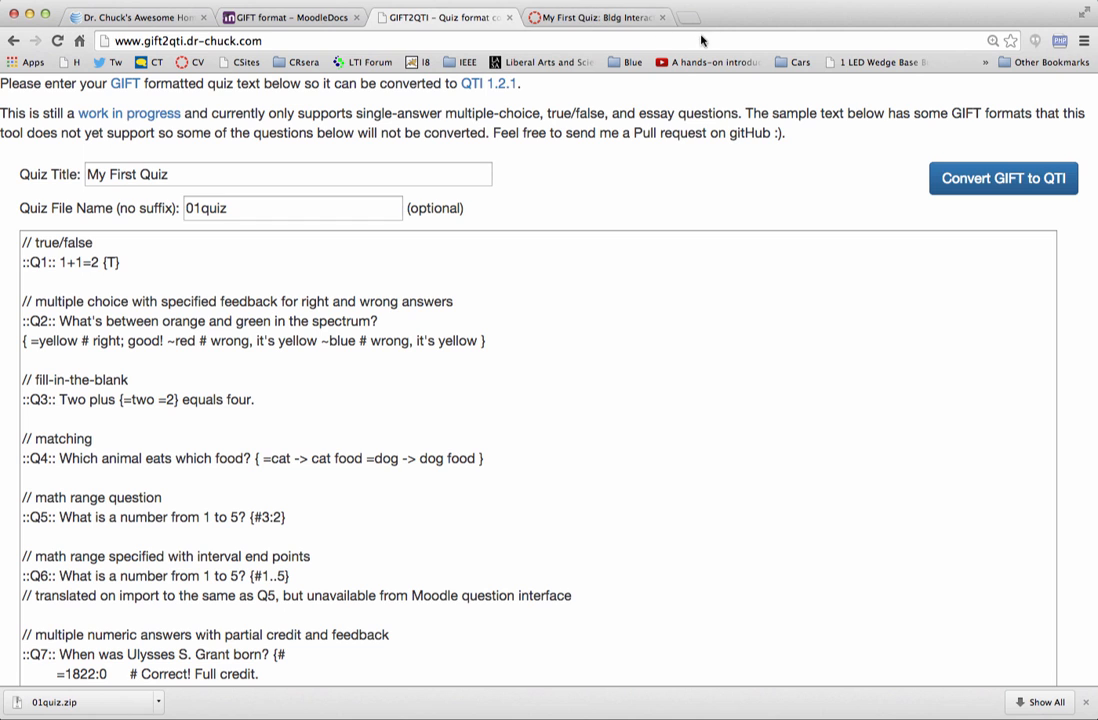
Step: Browse the gift2qti repository on GitHub and skim its README
click(700, 17)
text(https://github.com)
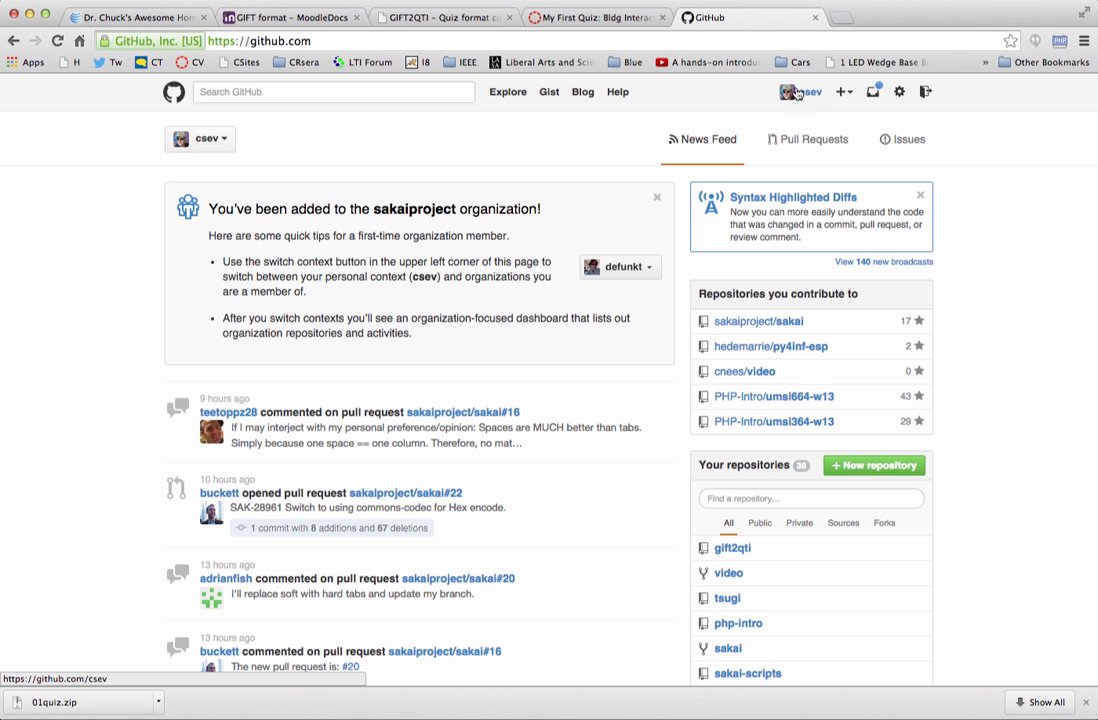
click(807, 91)
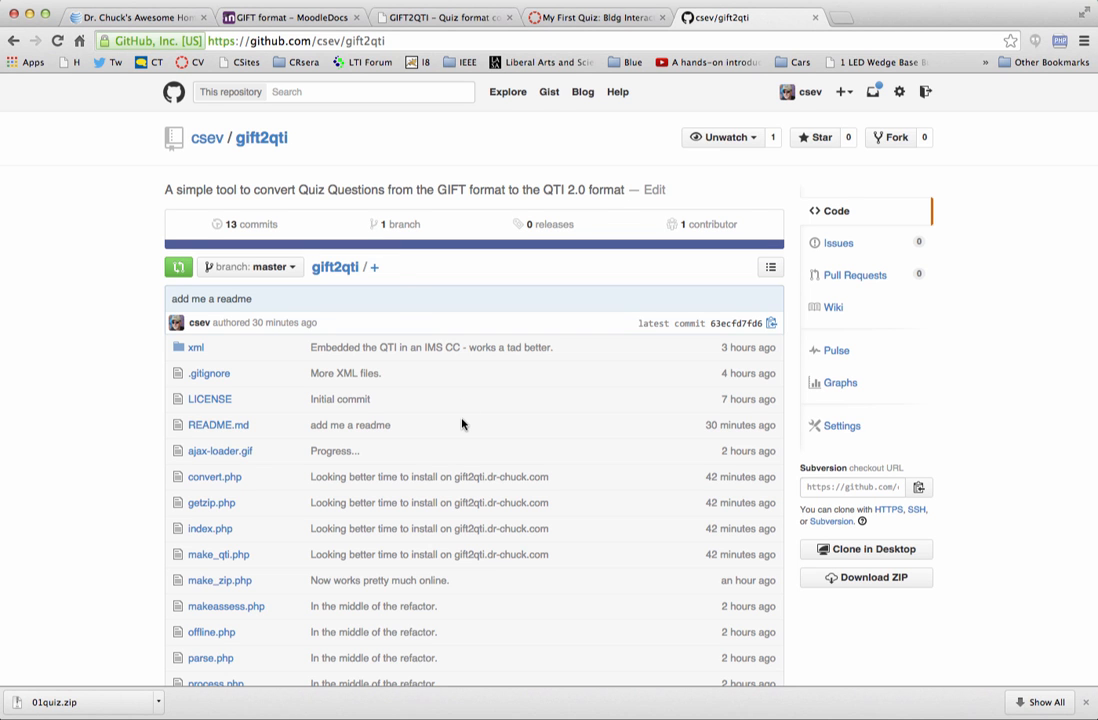
scroll(down, 3)
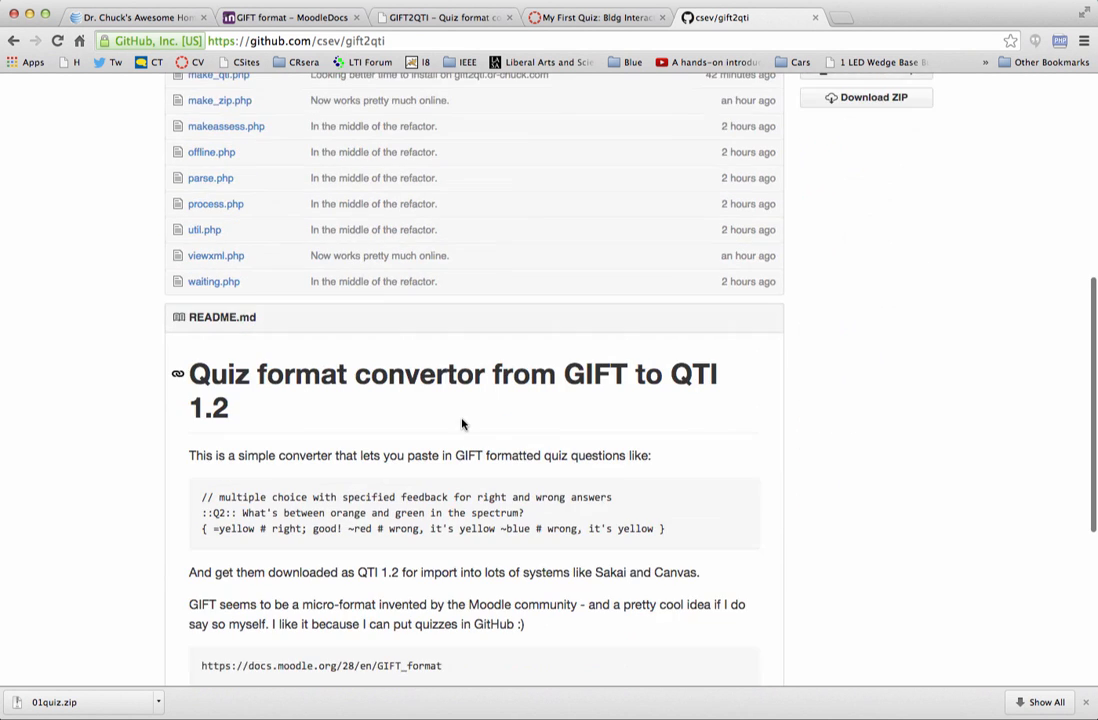
scroll(up, 3)
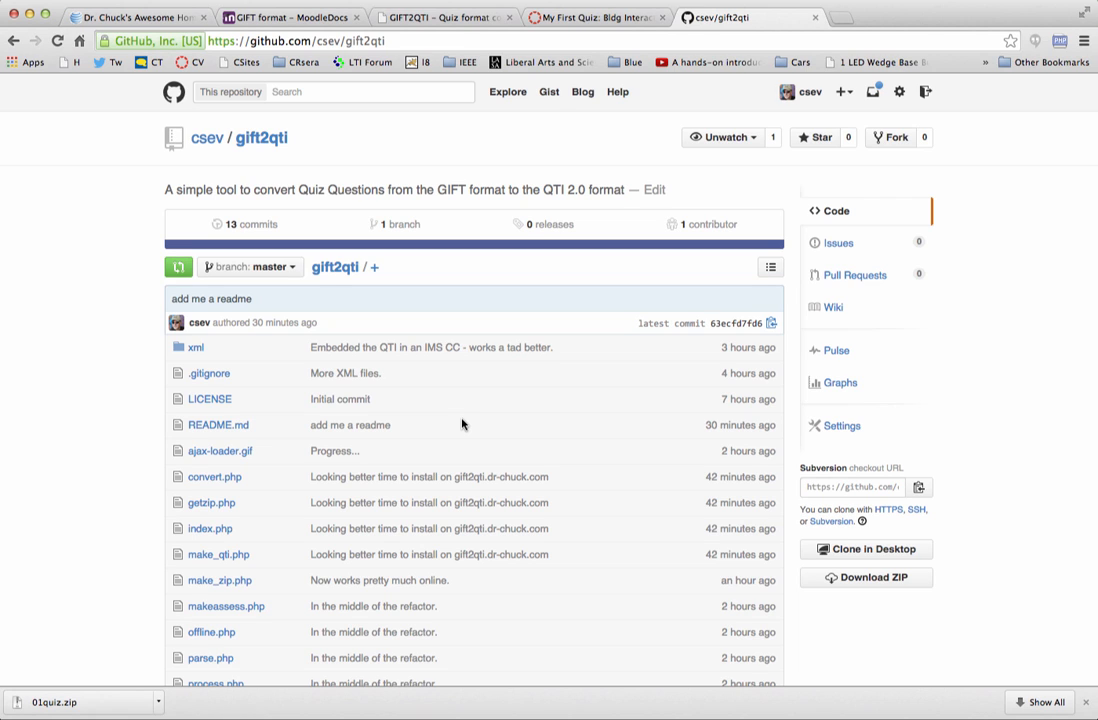
mouse_move(687, 167)
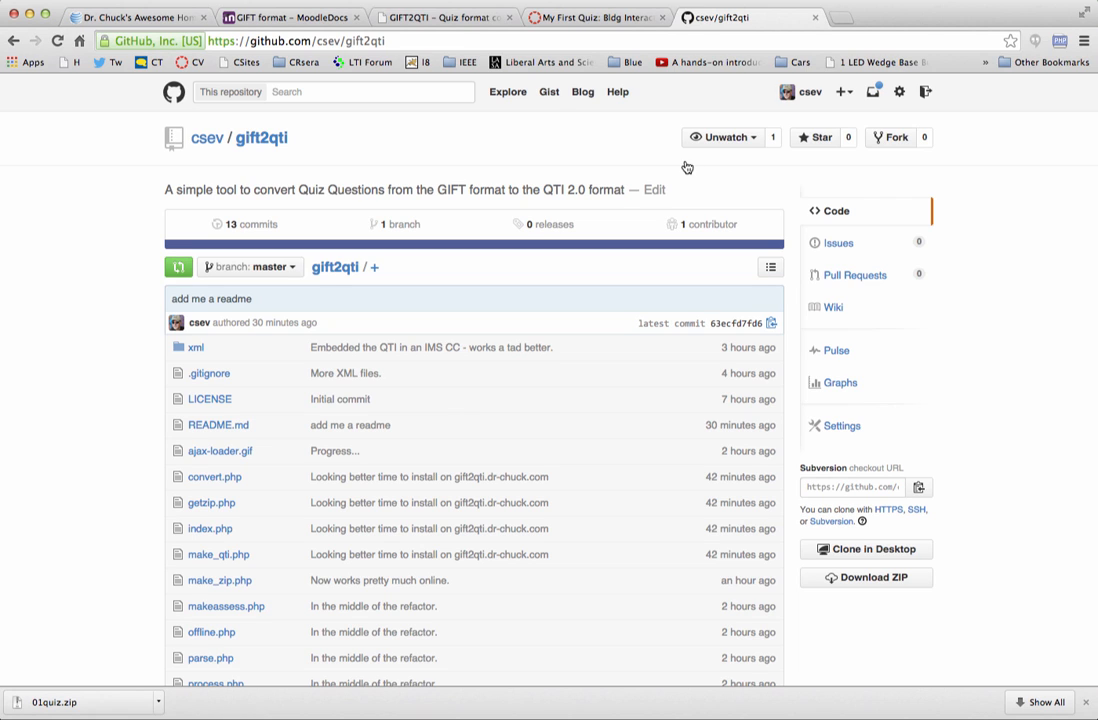
Step: Return to Dr. Chuck's homepage
click(135, 17)
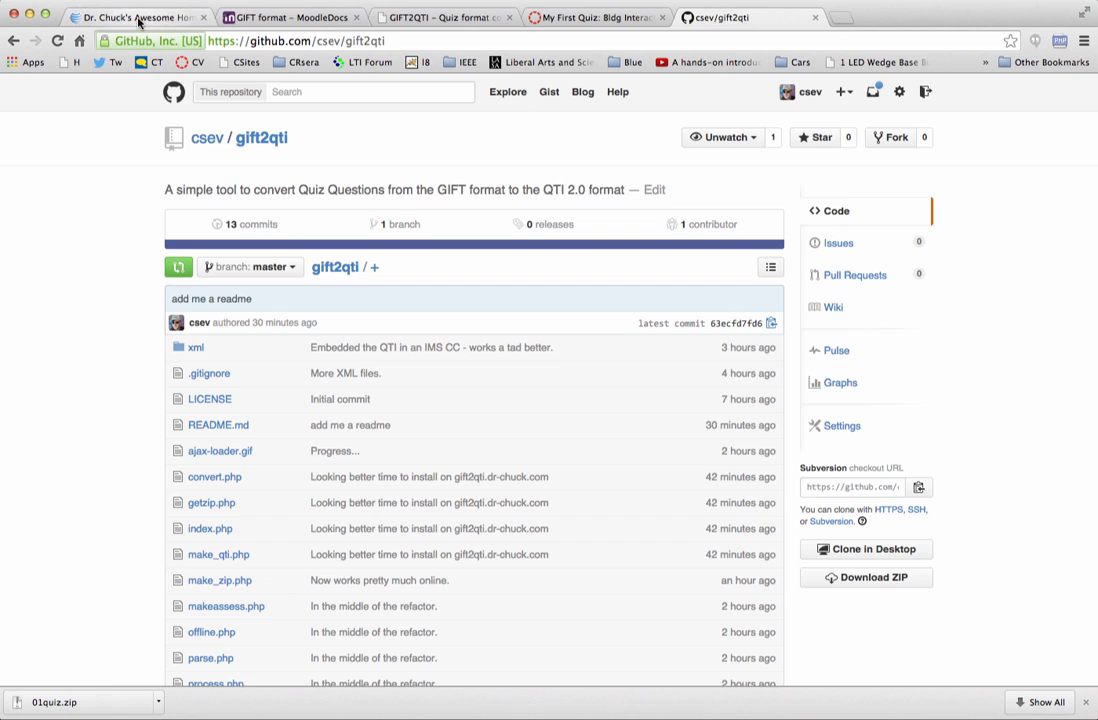
click(135, 17)
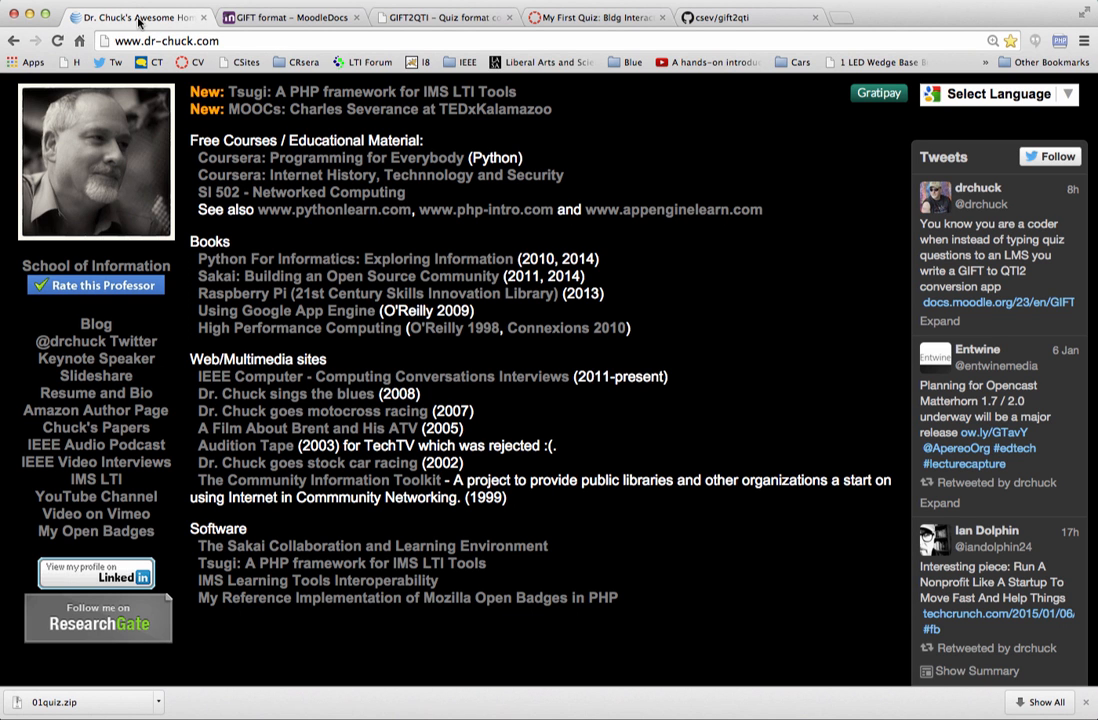